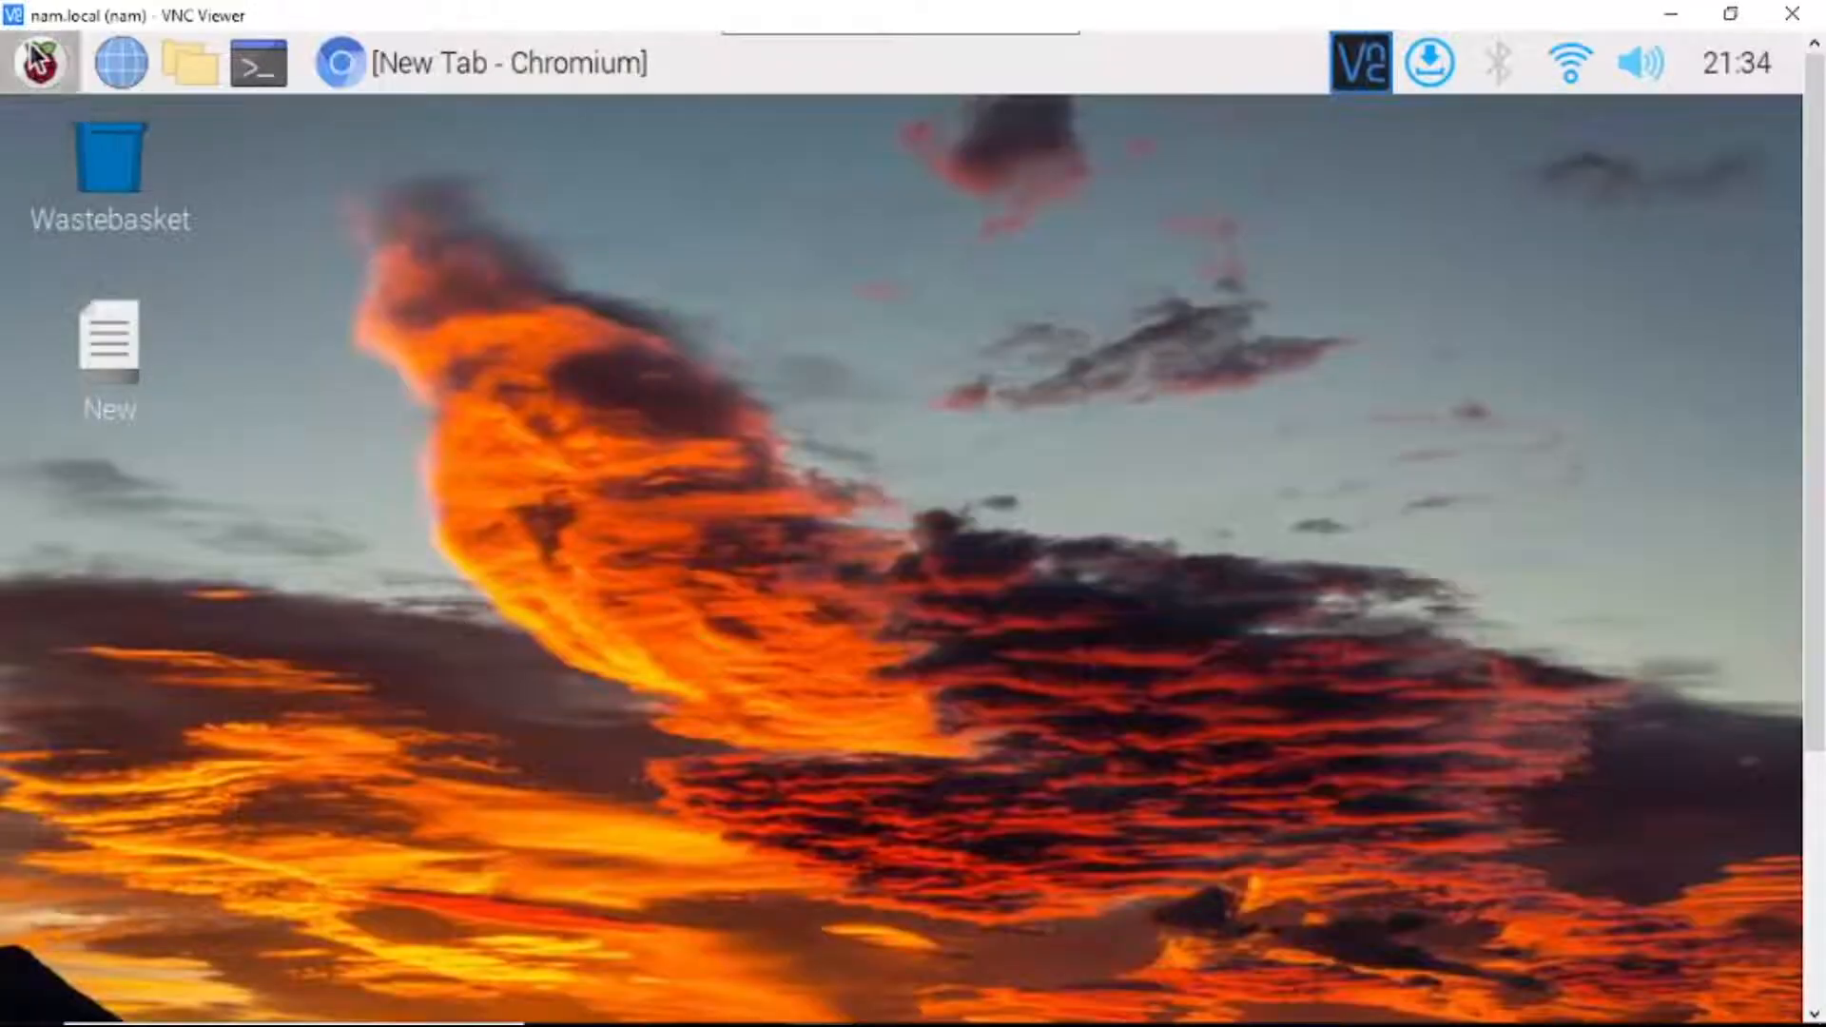
- Bring up the Raspberry menu to reach the Preferences submenu
{"action": "left_click", "coordinate": [38, 61]}
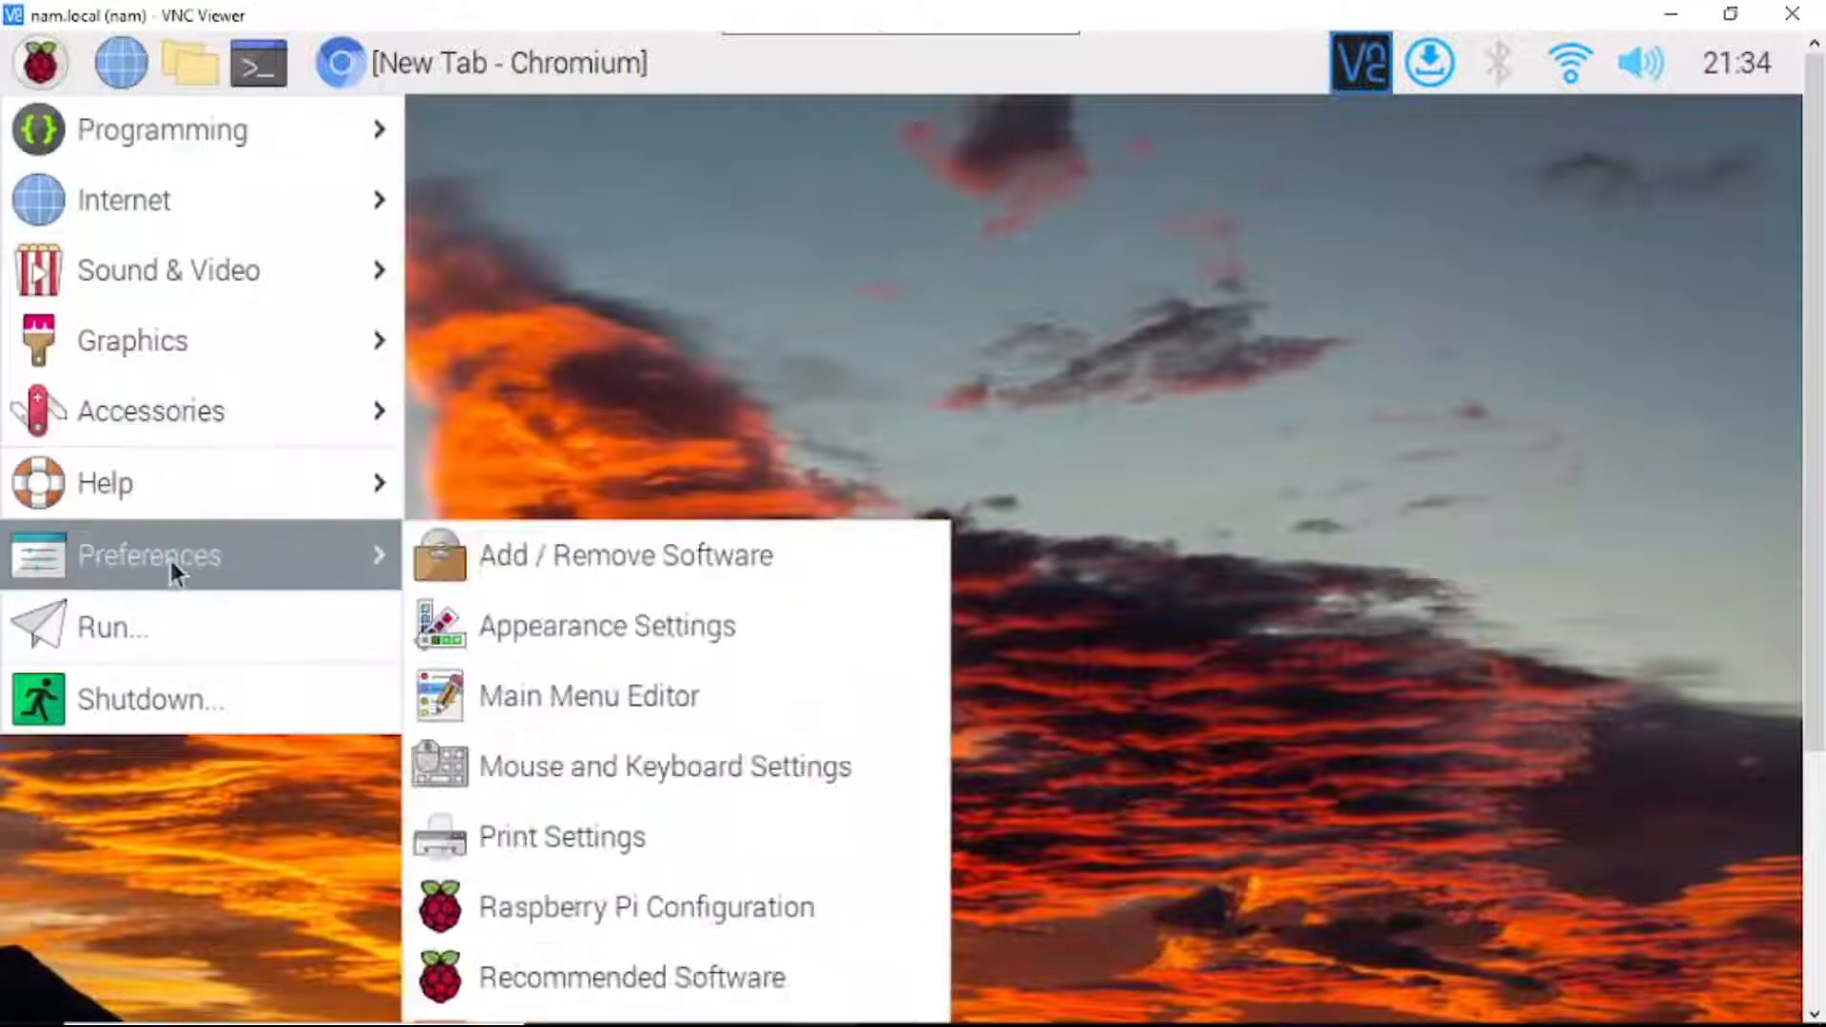
{"action": "mouse_move", "coordinate": [646, 907]}
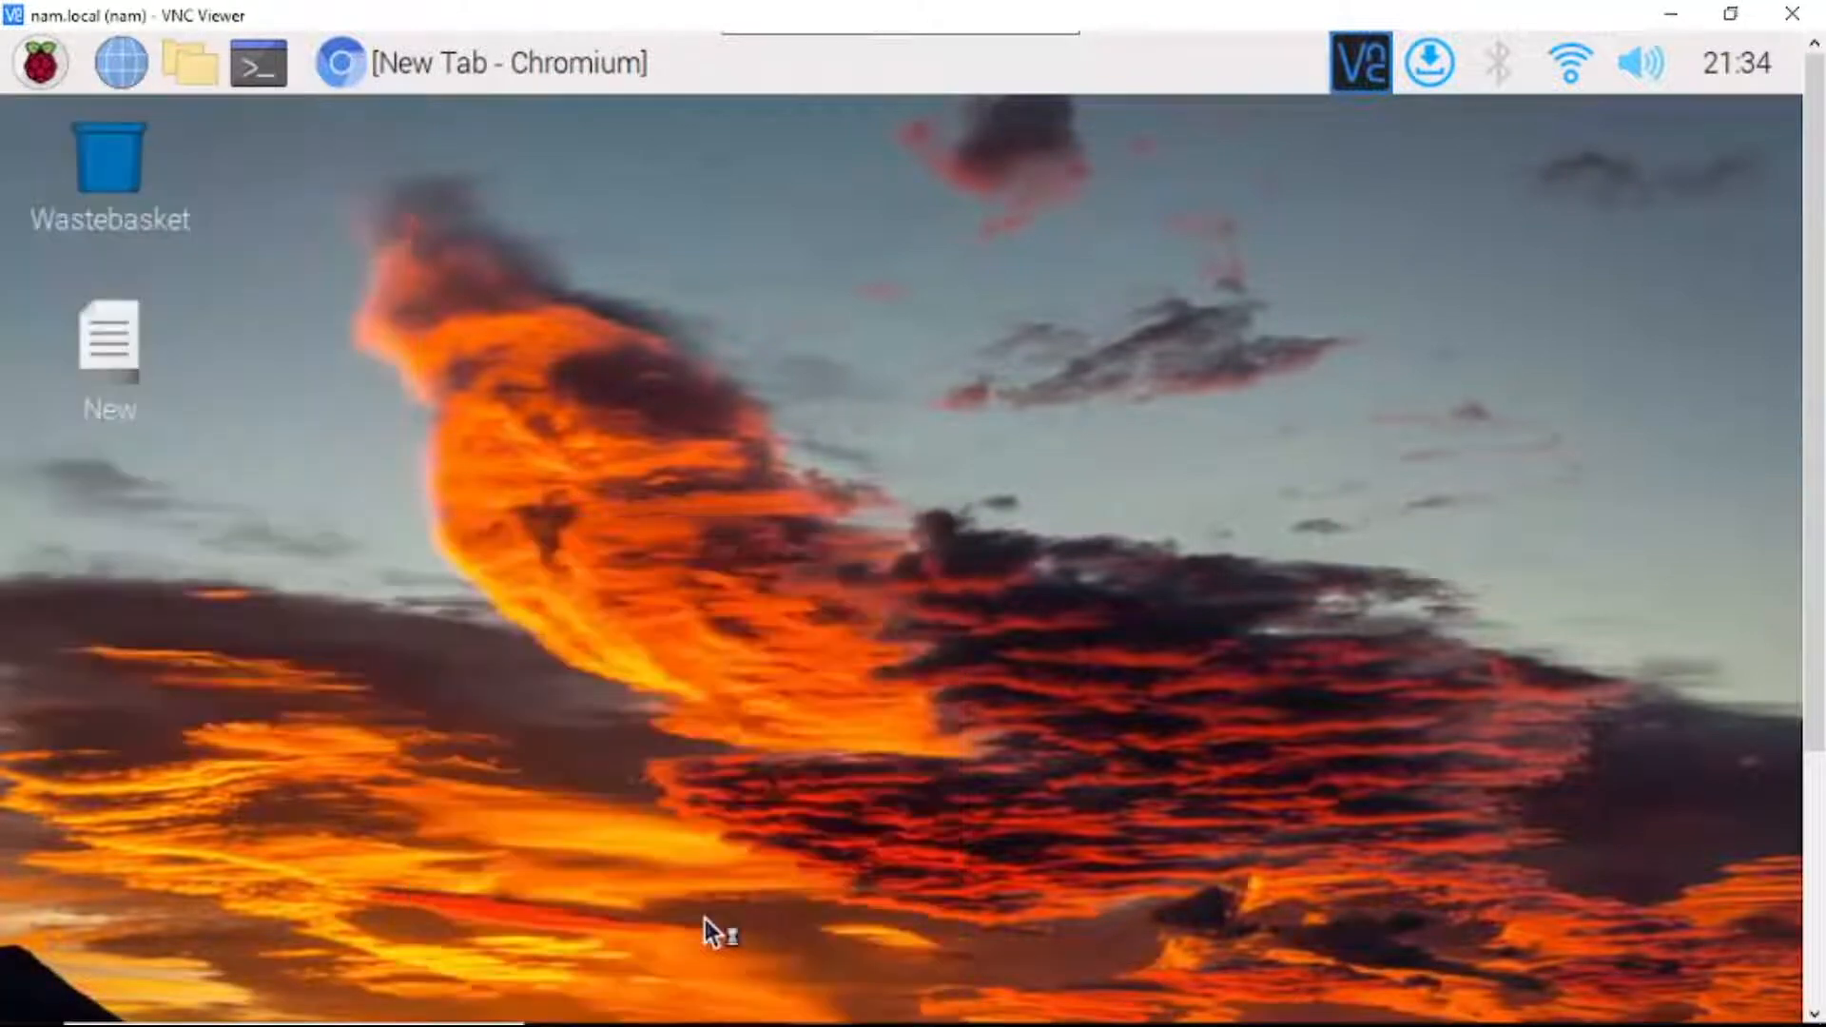
- In the Interfaces tab, toggle I2C off and back on so it stays enabled, then close the window
{"action": "left_click", "coordinate": [38, 61]}
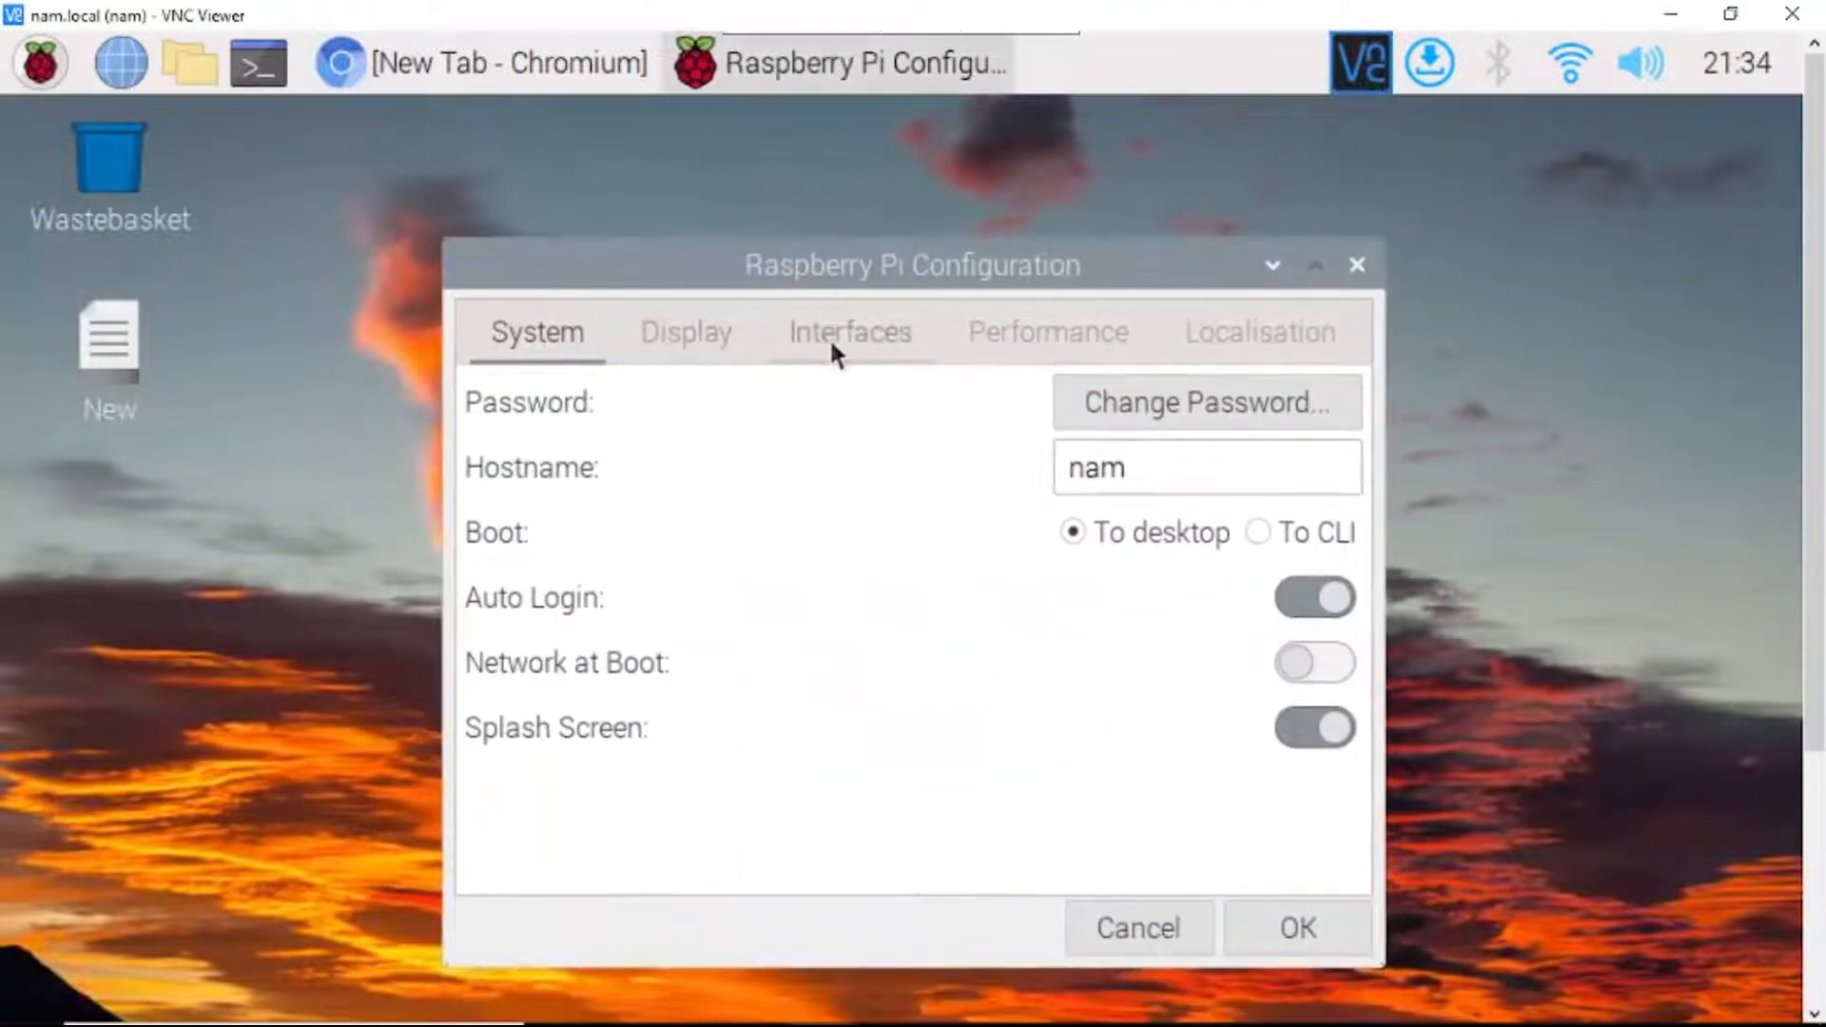
{"action": "mouse_move", "coordinate": [849, 352]}
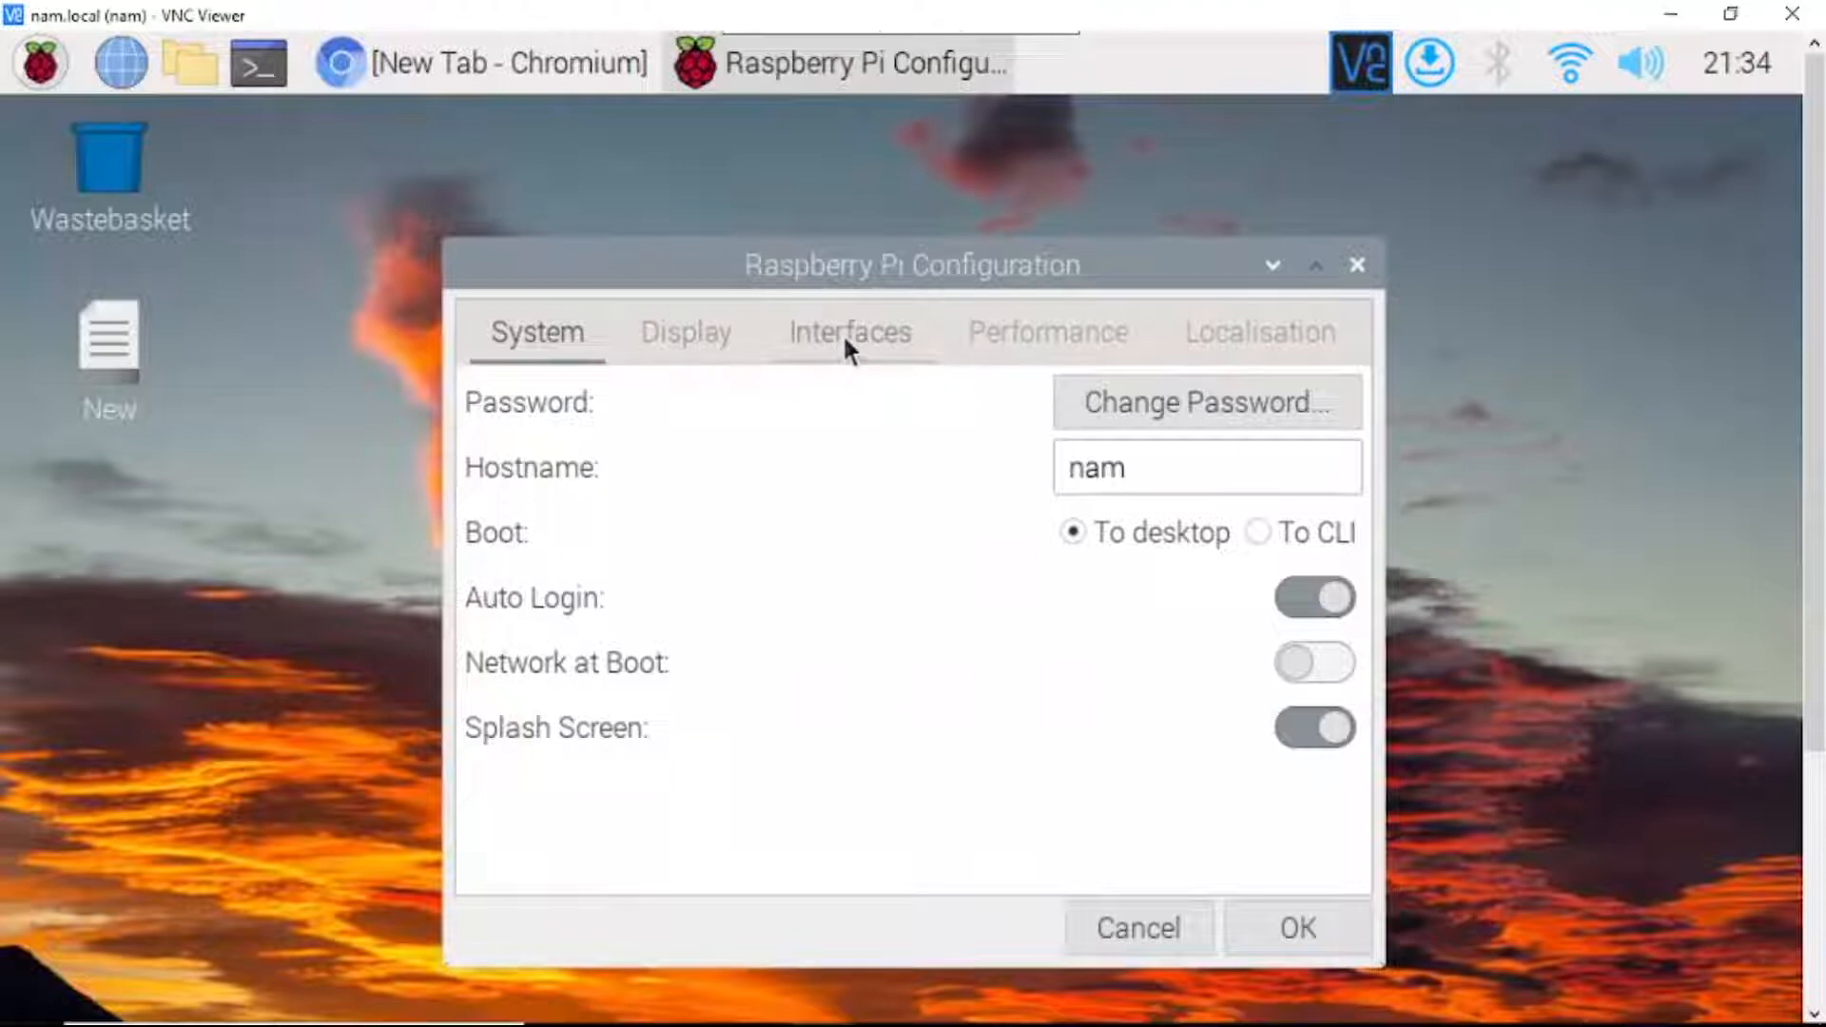
{"action": "left_click", "coordinate": [848, 331]}
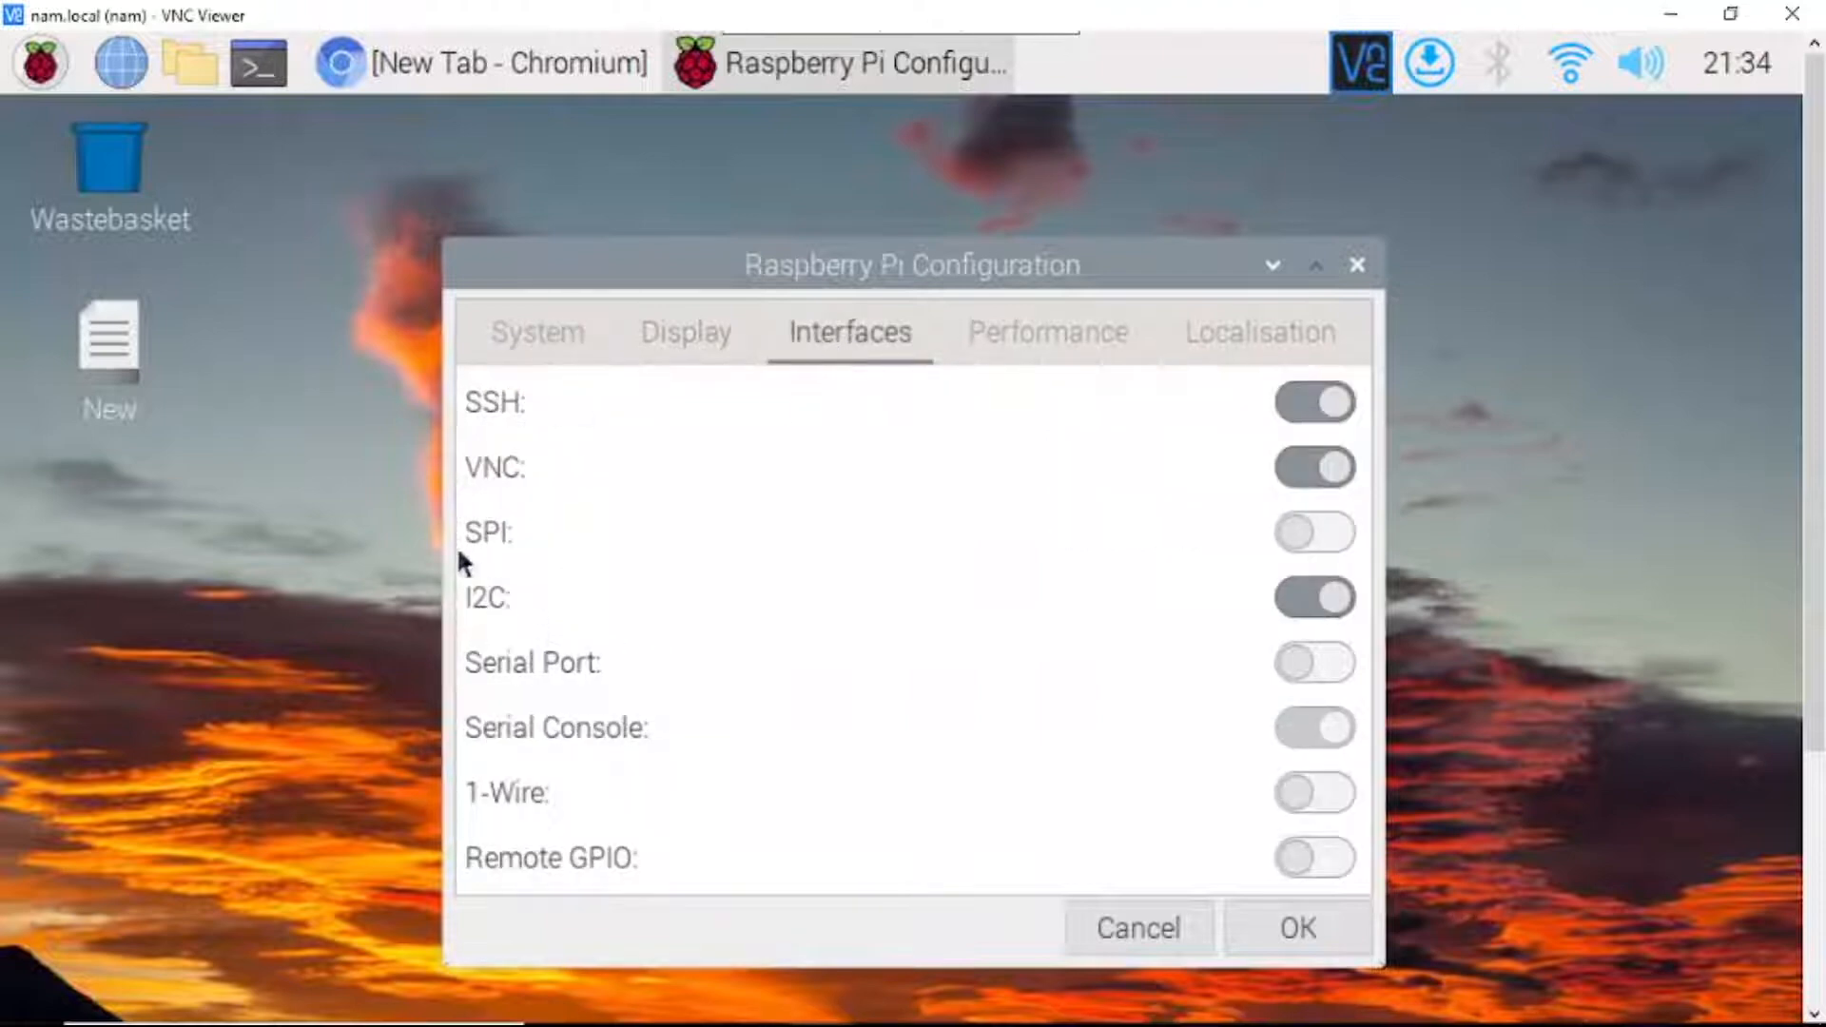
{"action": "left_click", "coordinate": [1315, 597]}
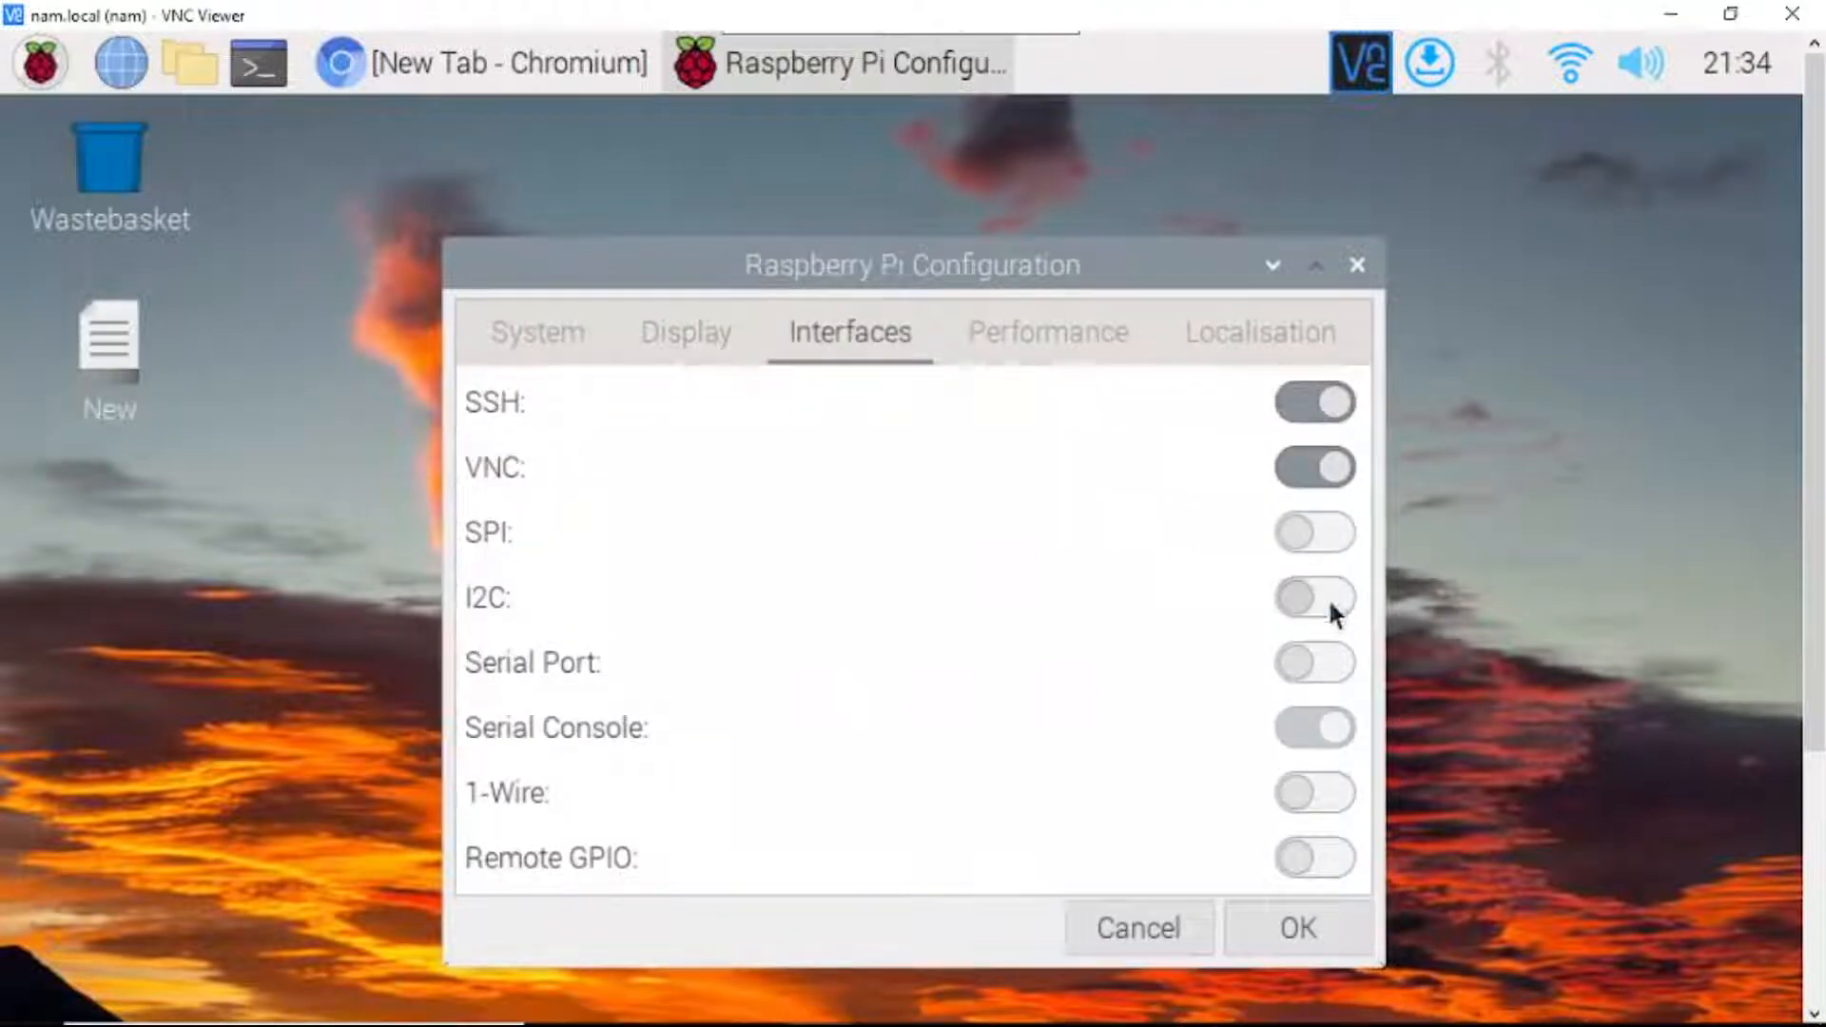
{"action": "left_click", "coordinate": [1315, 596]}
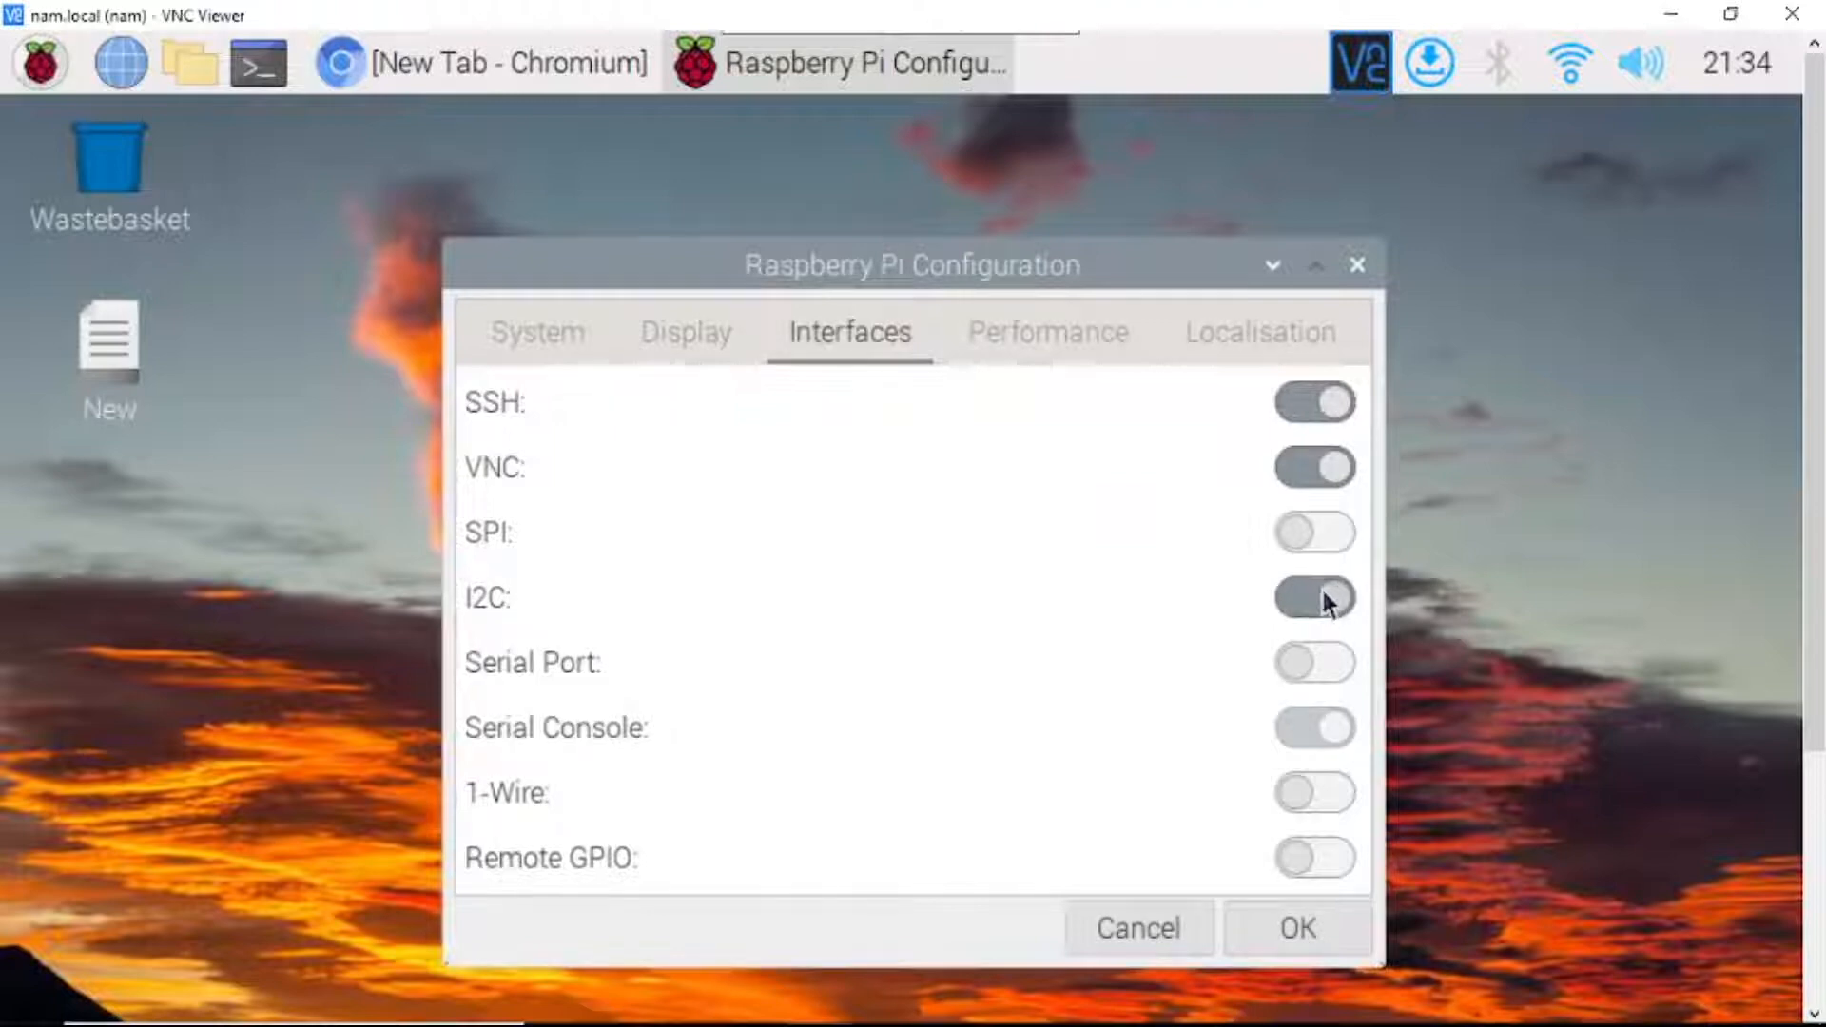
{"action": "mouse_move", "coordinate": [1315, 597]}
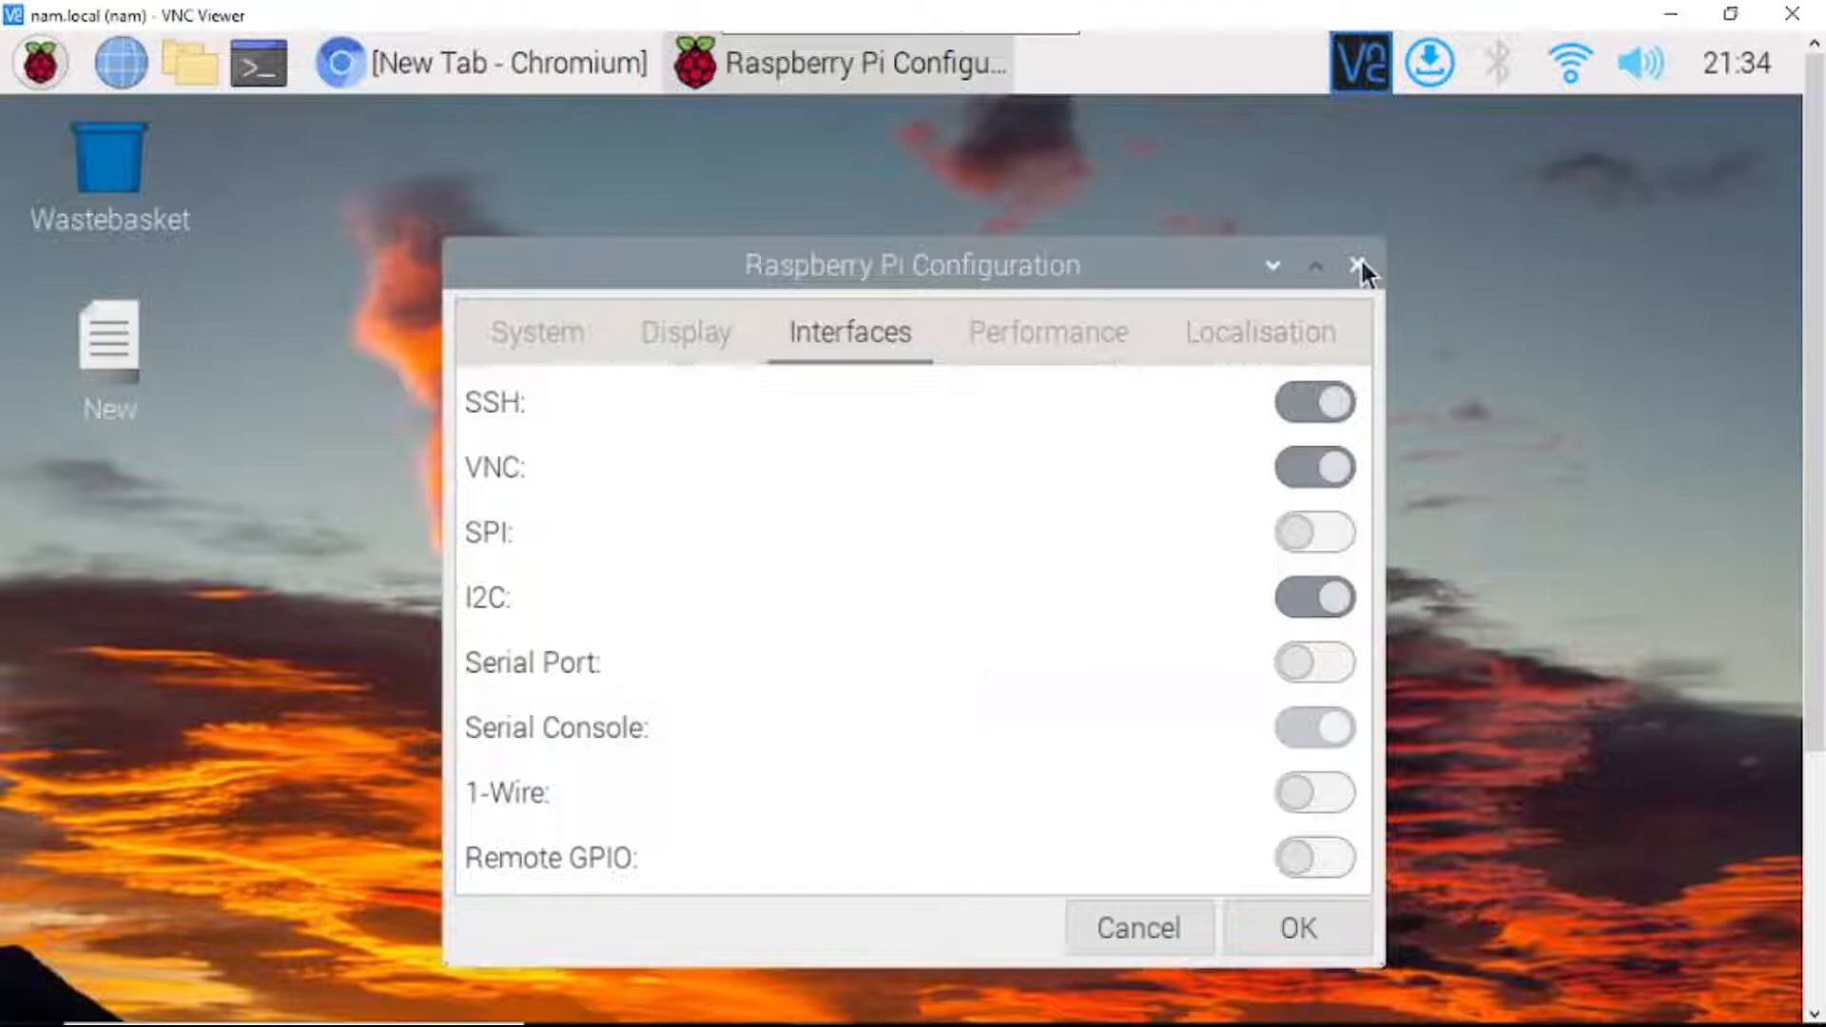
{"action": "left_click", "coordinate": [1361, 266]}
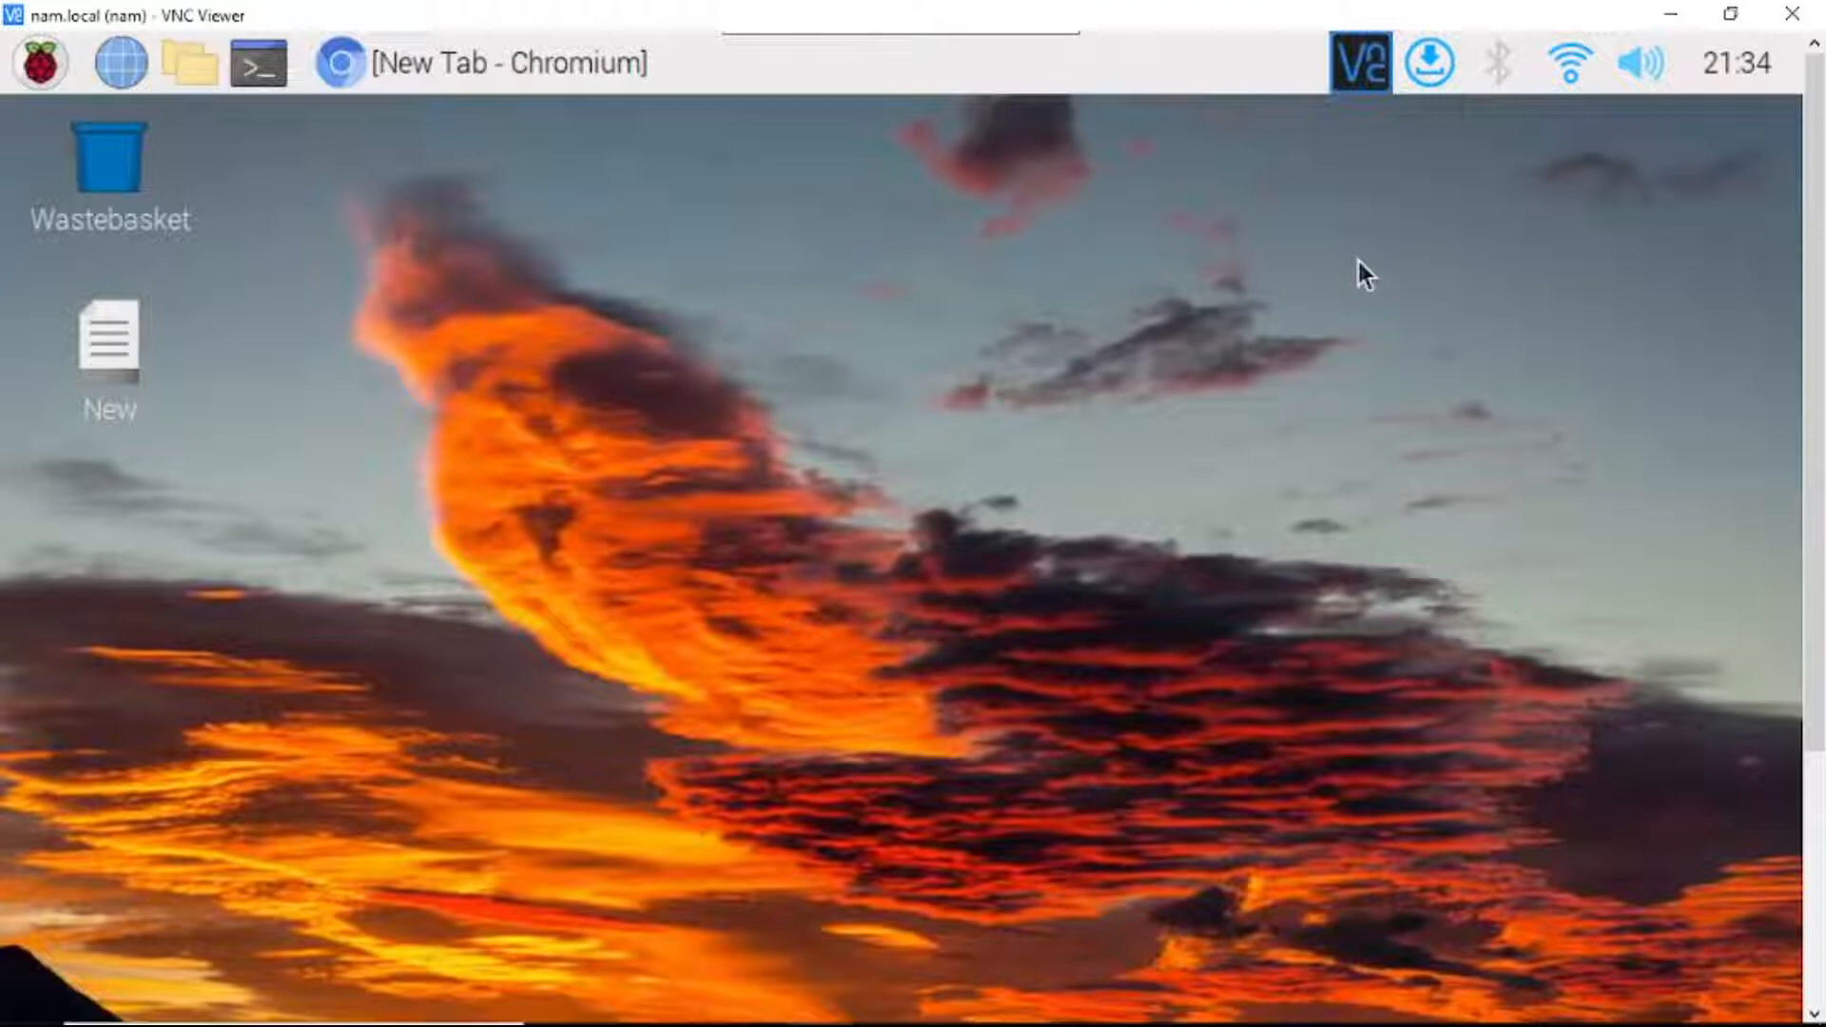
{"action": "mouse_move", "coordinate": [624, 394]}
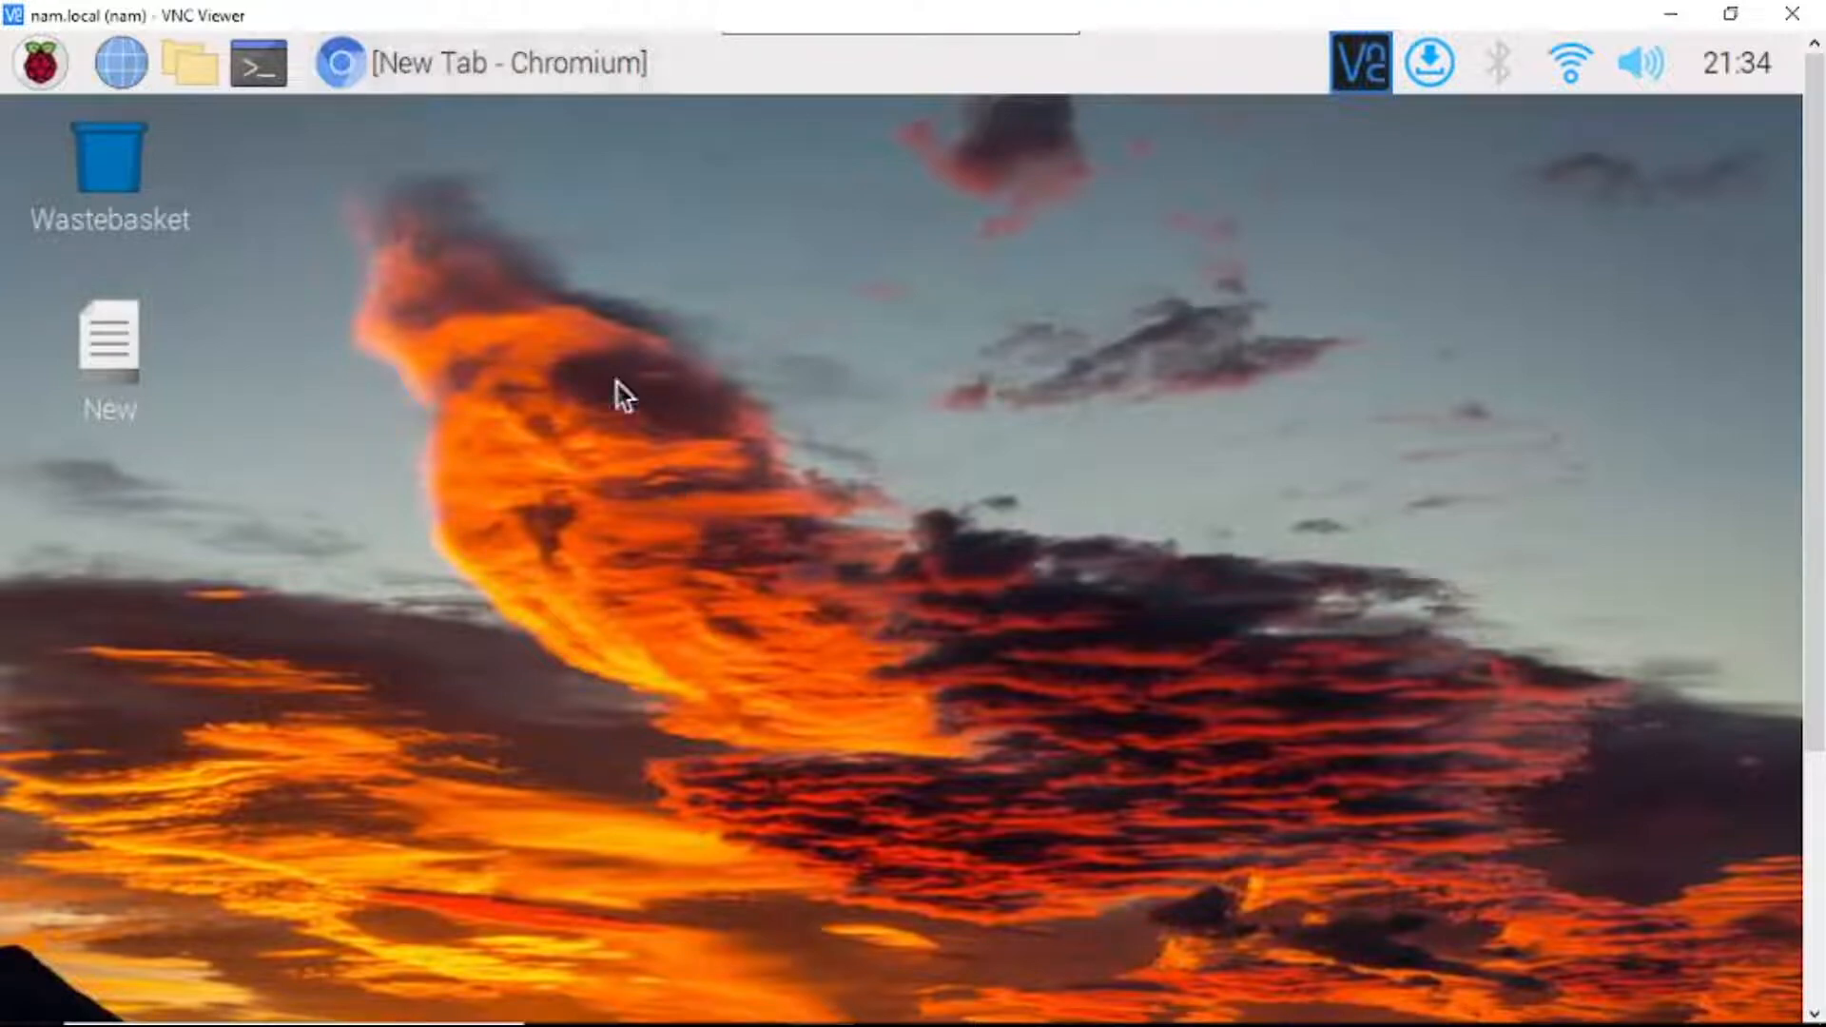
{"action": "mouse_move", "coordinate": [253, 197]}
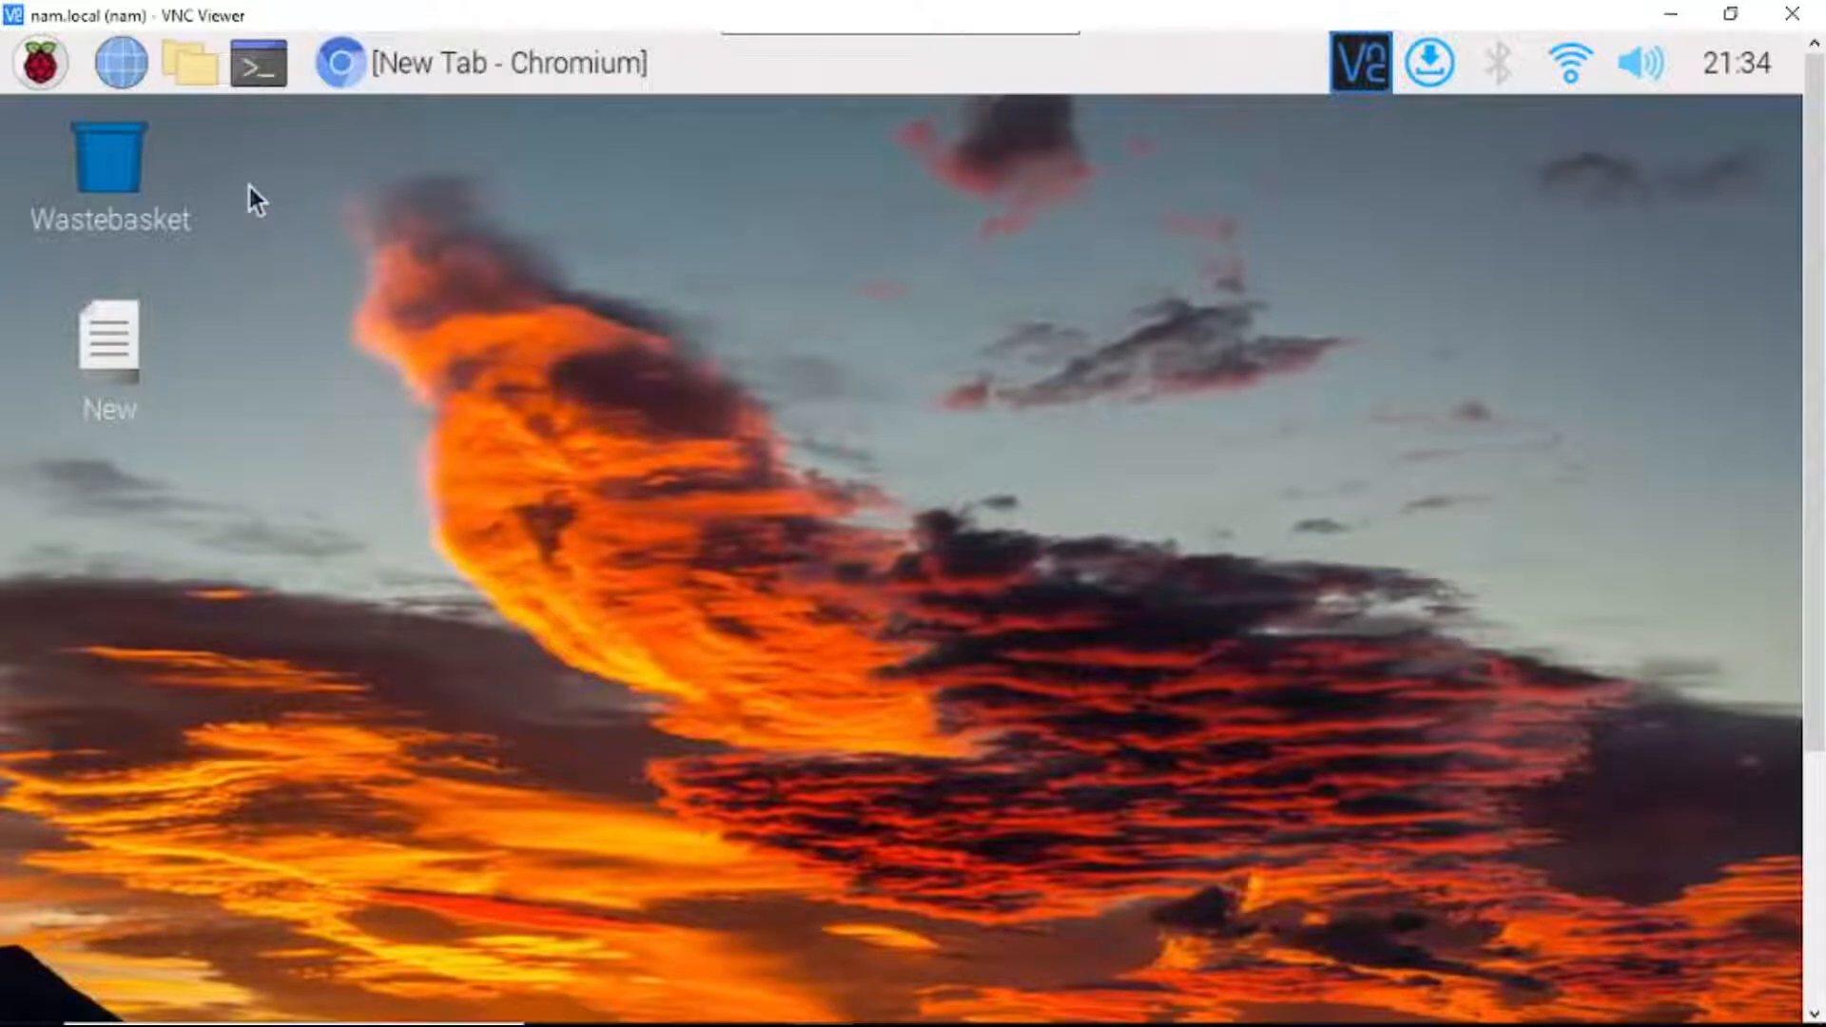
{"action": "mouse_move", "coordinate": [257, 65]}
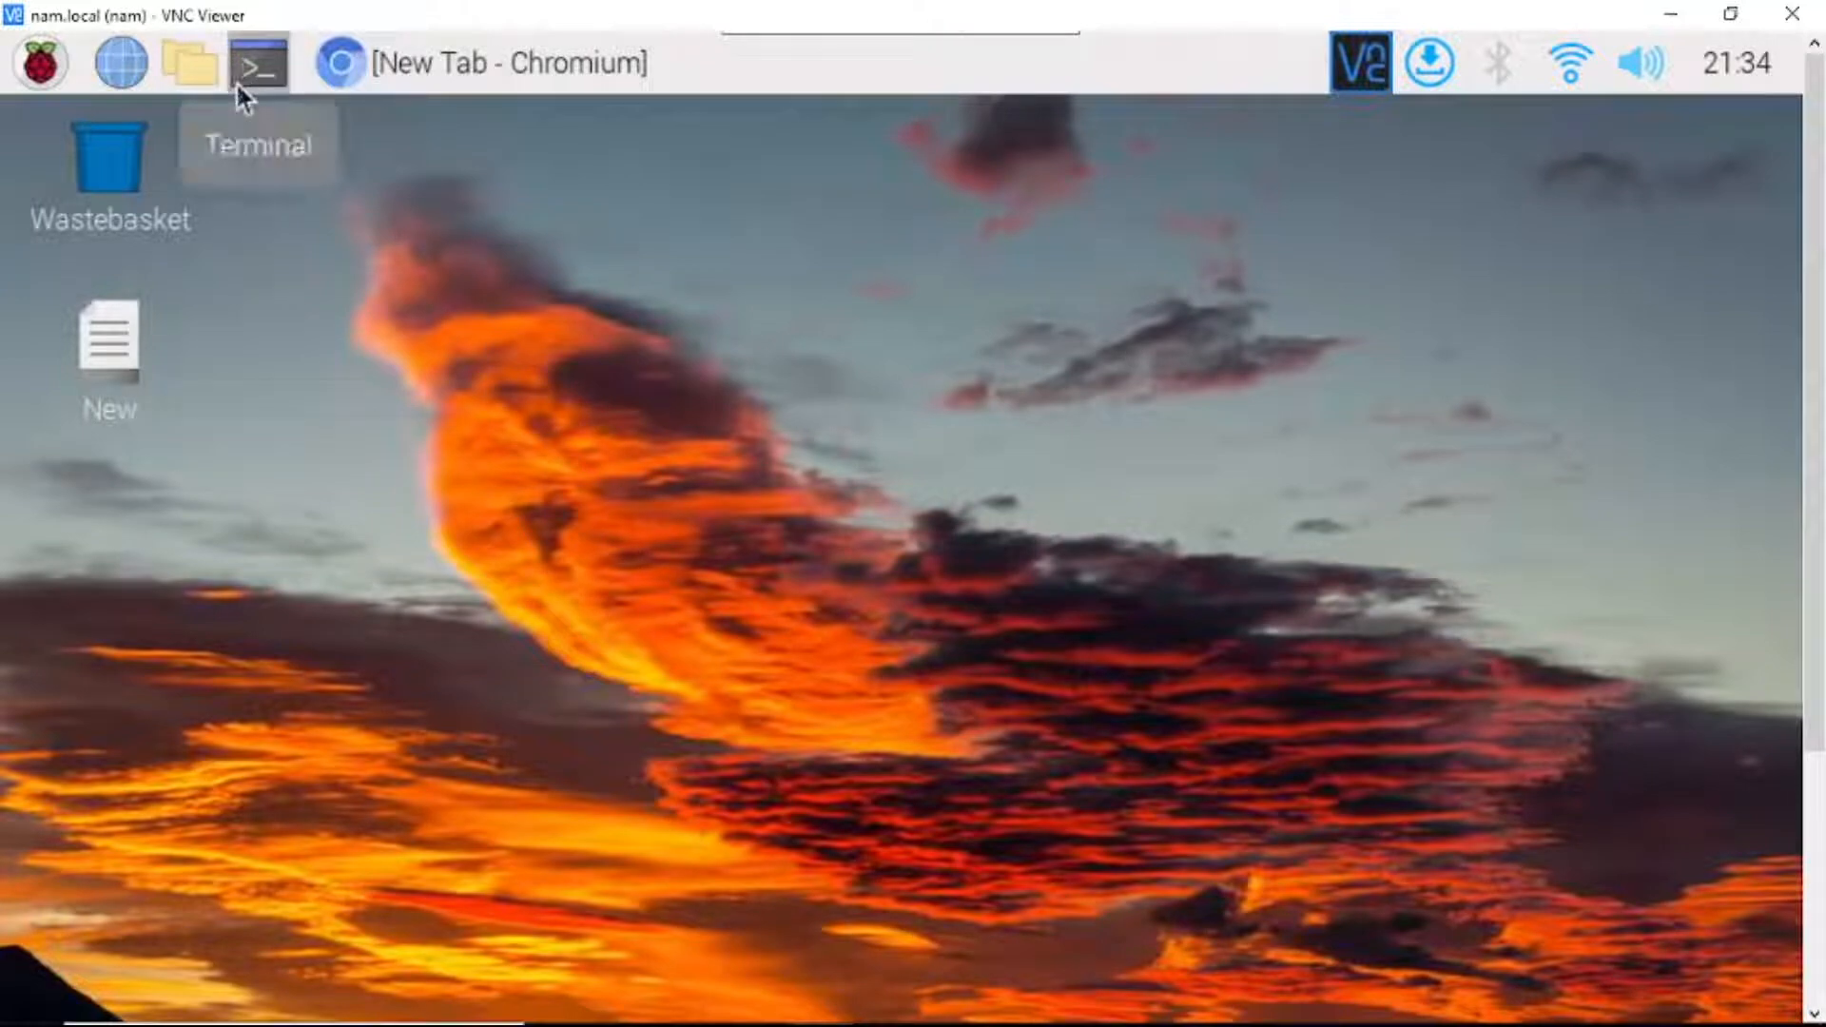
{"action": "mouse_move", "coordinate": [104, 230]}
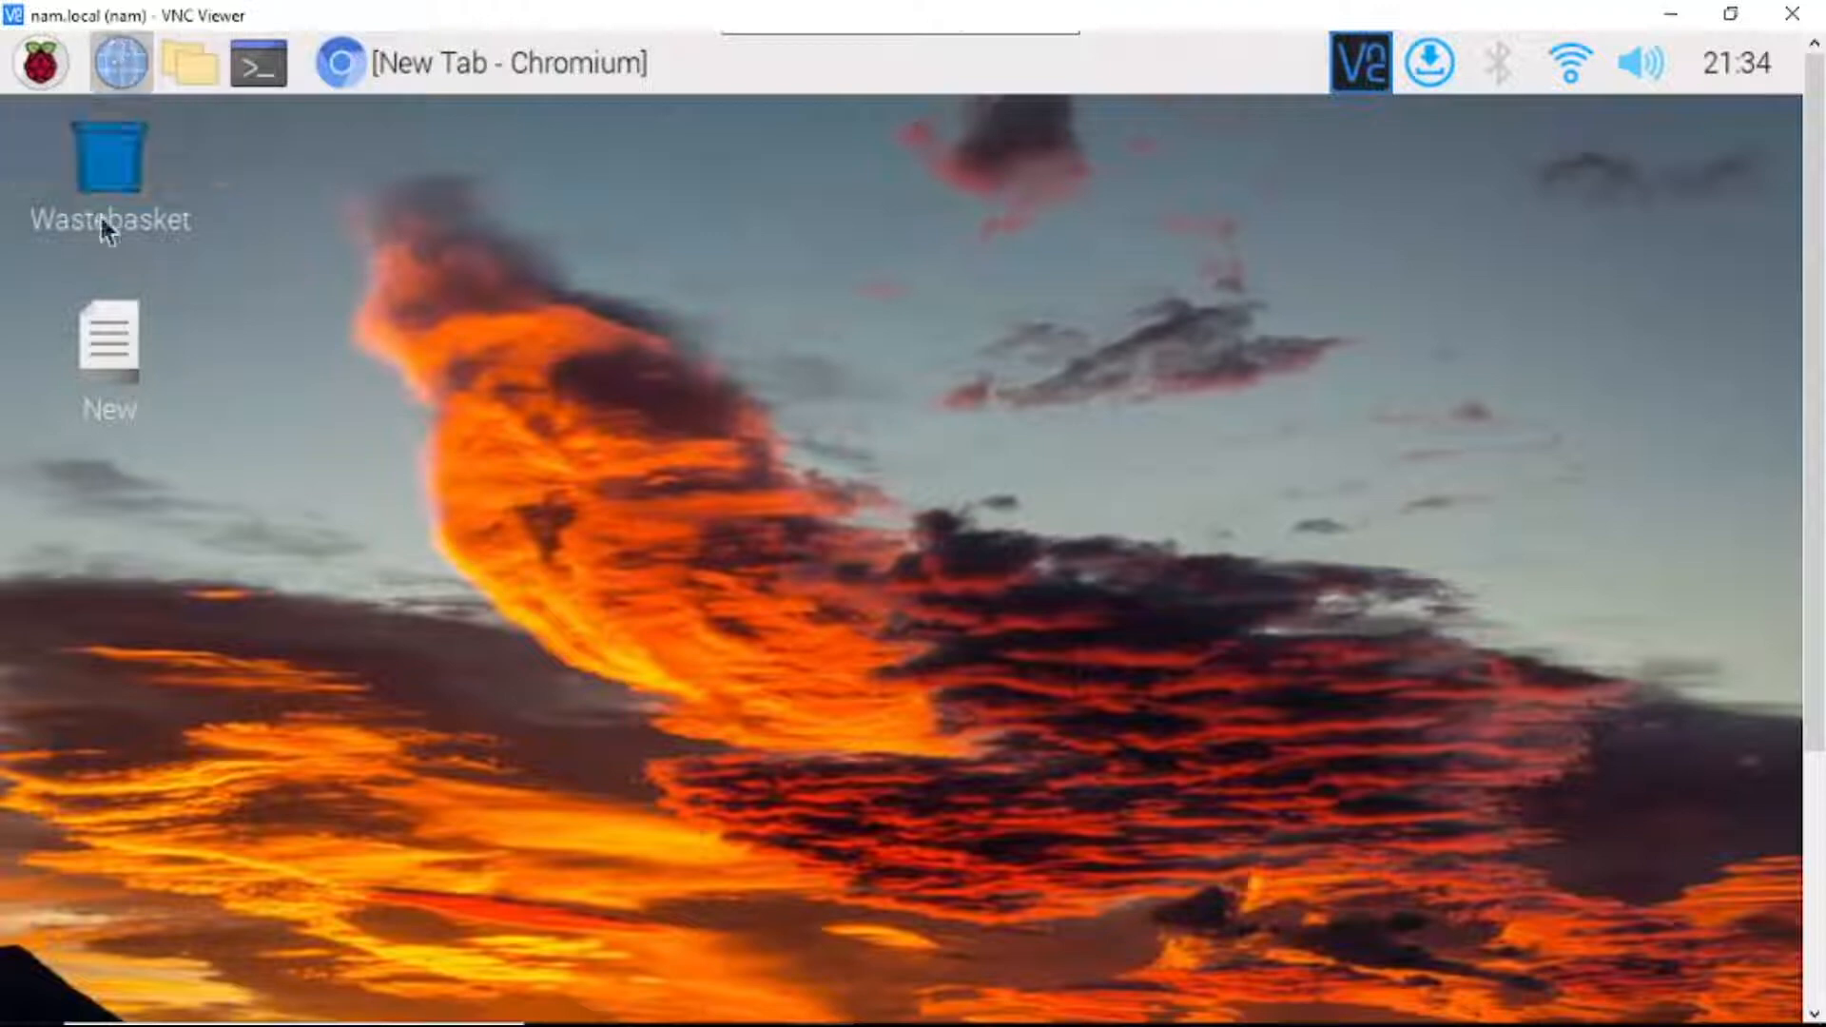
- Switch to Chromium and load the local Node-RED editor from the New Tab shortcut
{"action": "left_click", "coordinate": [477, 63]}
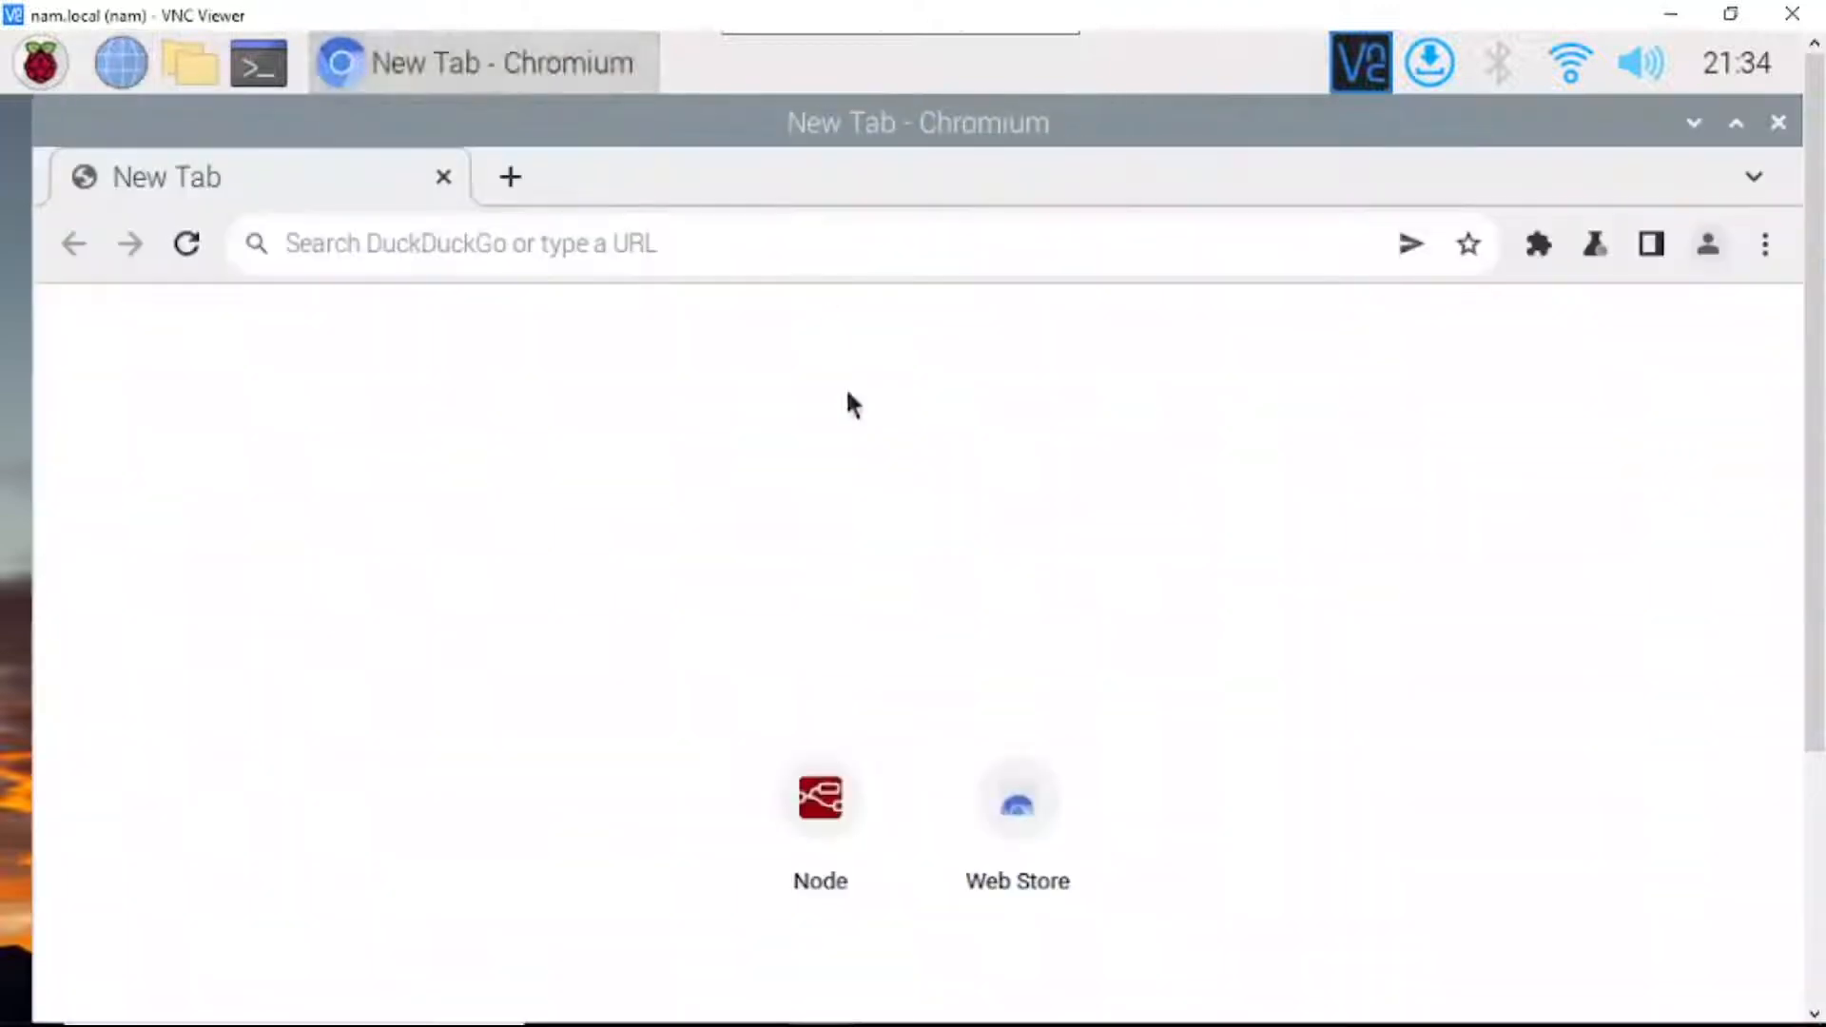
{"action": "left_click", "coordinate": [820, 799]}
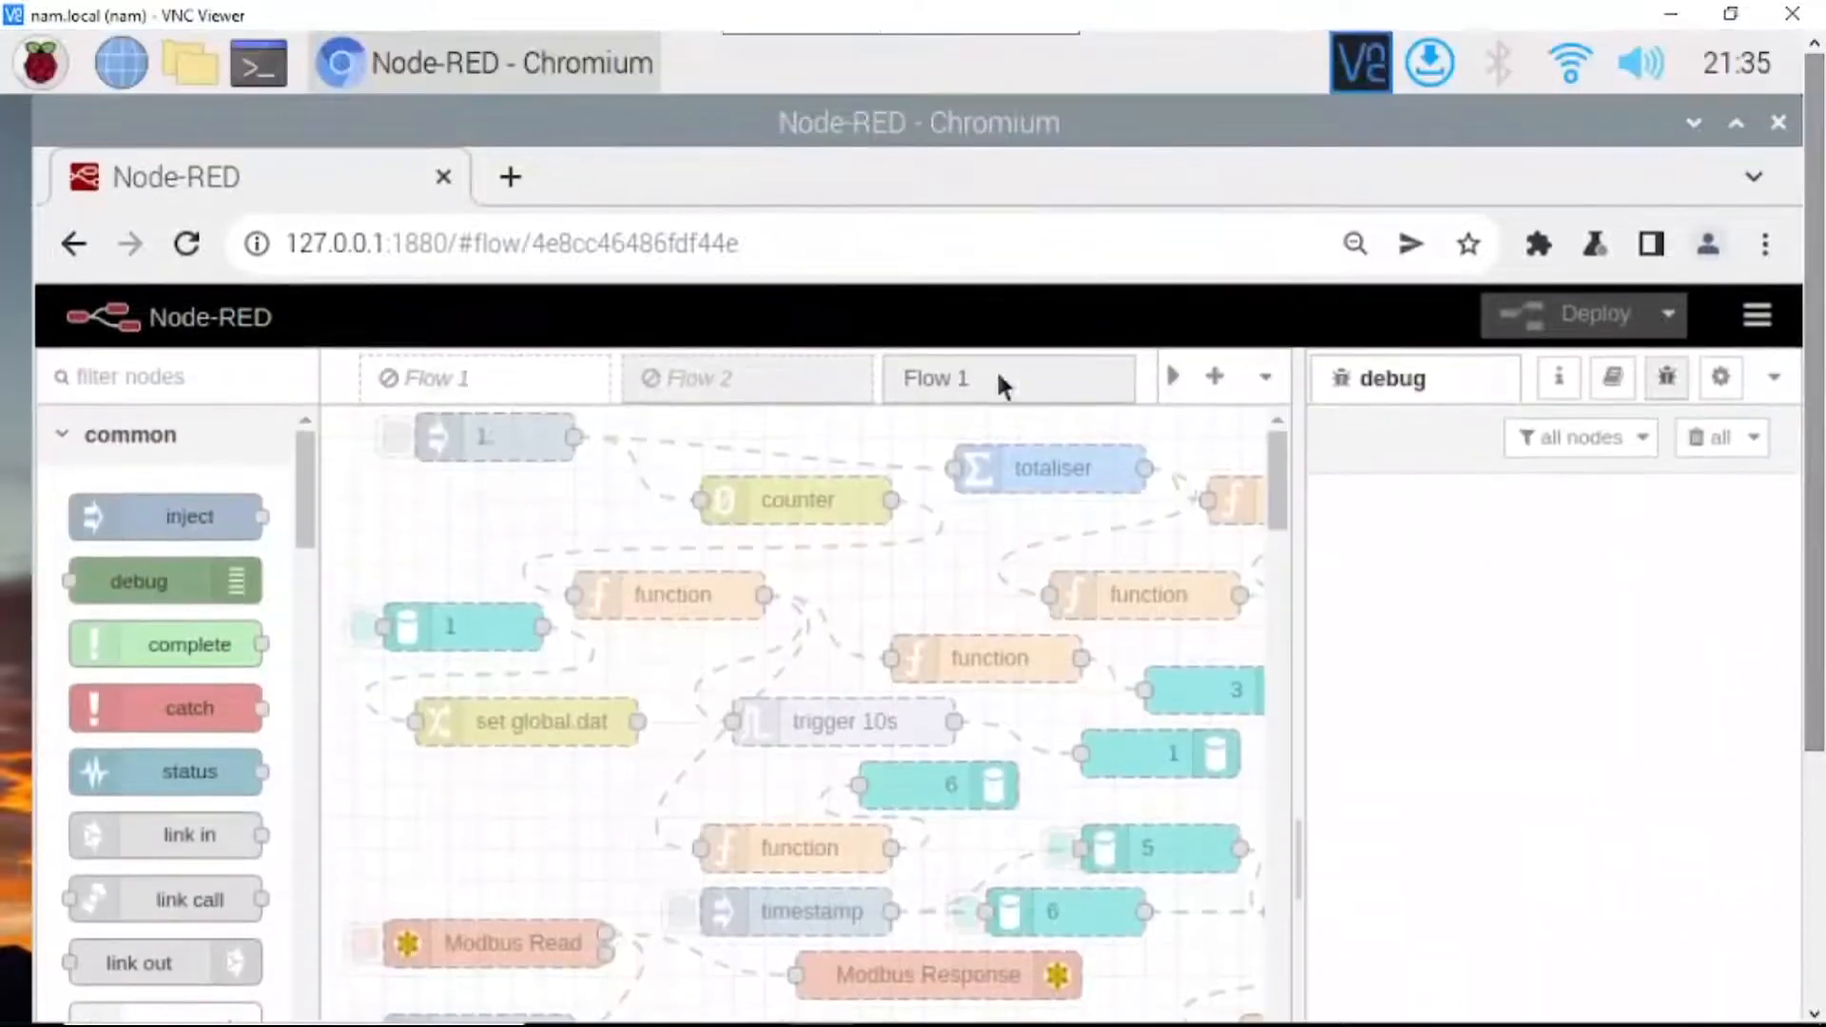
- Show the second Flow 1 tab holding the LCD-I2C node and bring up the editor's main menu
{"action": "left_click", "coordinate": [936, 376]}
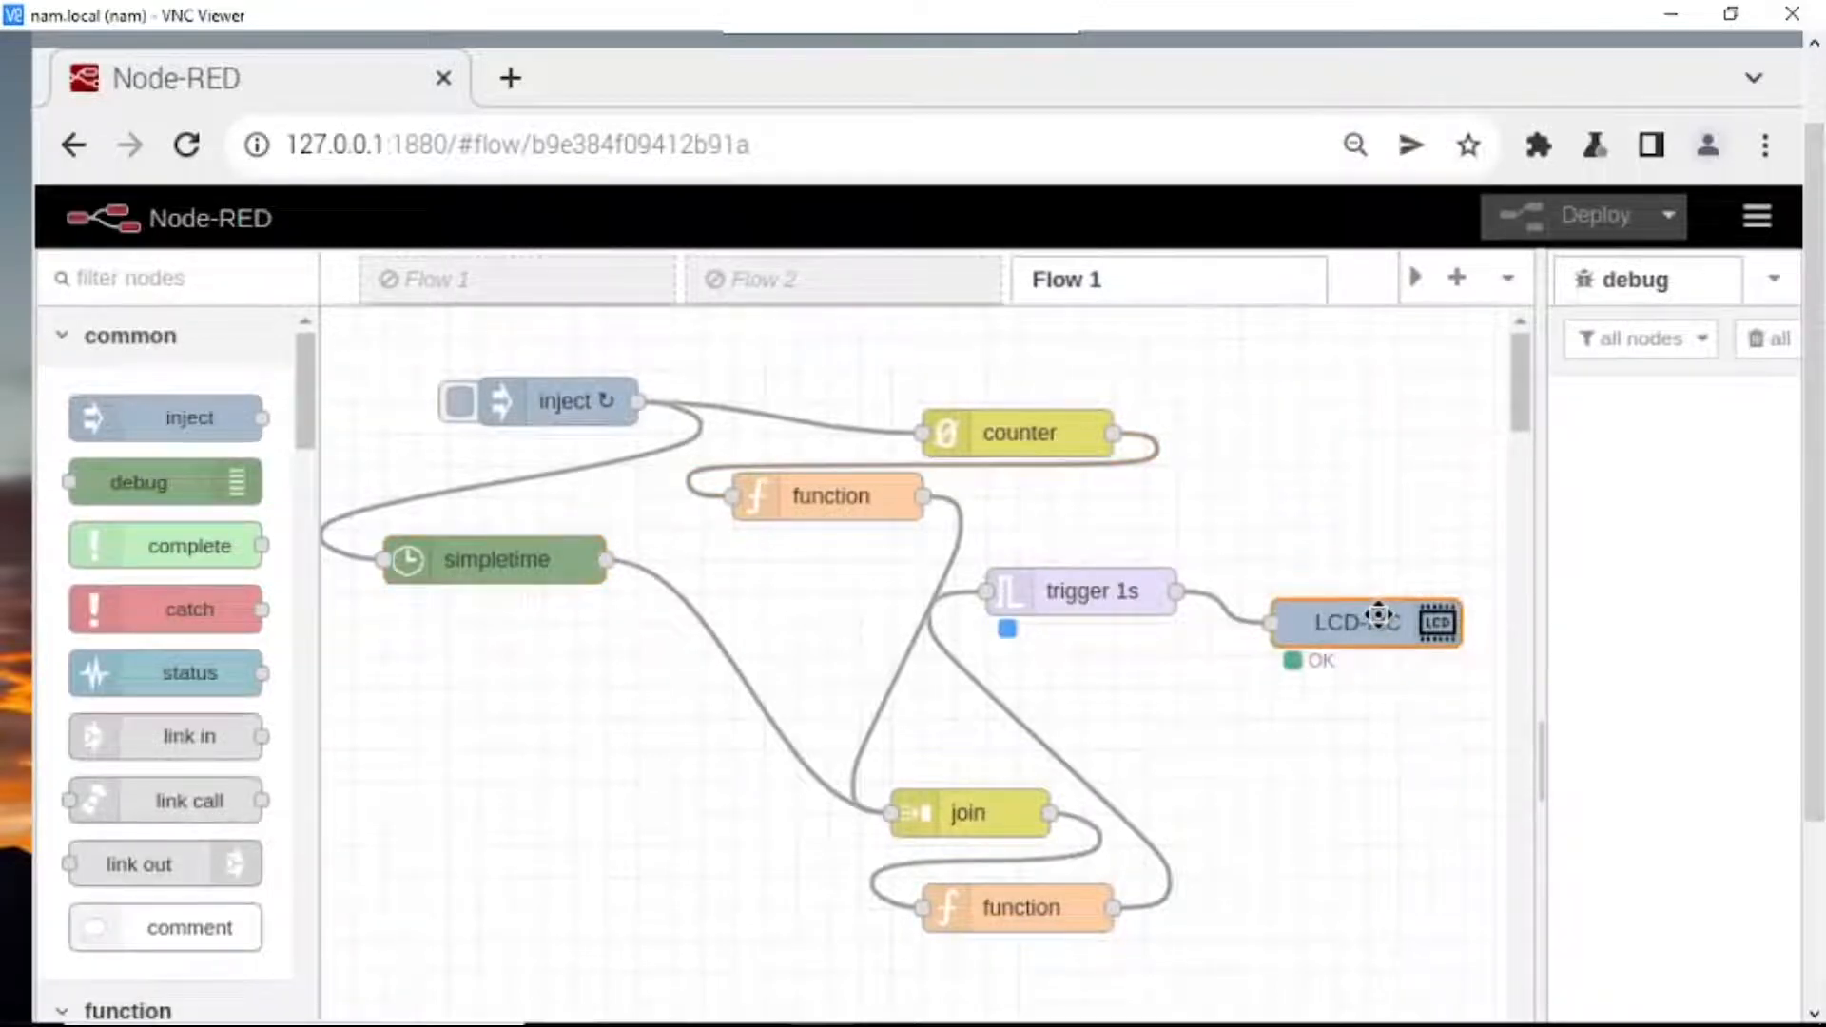
{"action": "mouse_move", "coordinate": [1758, 217]}
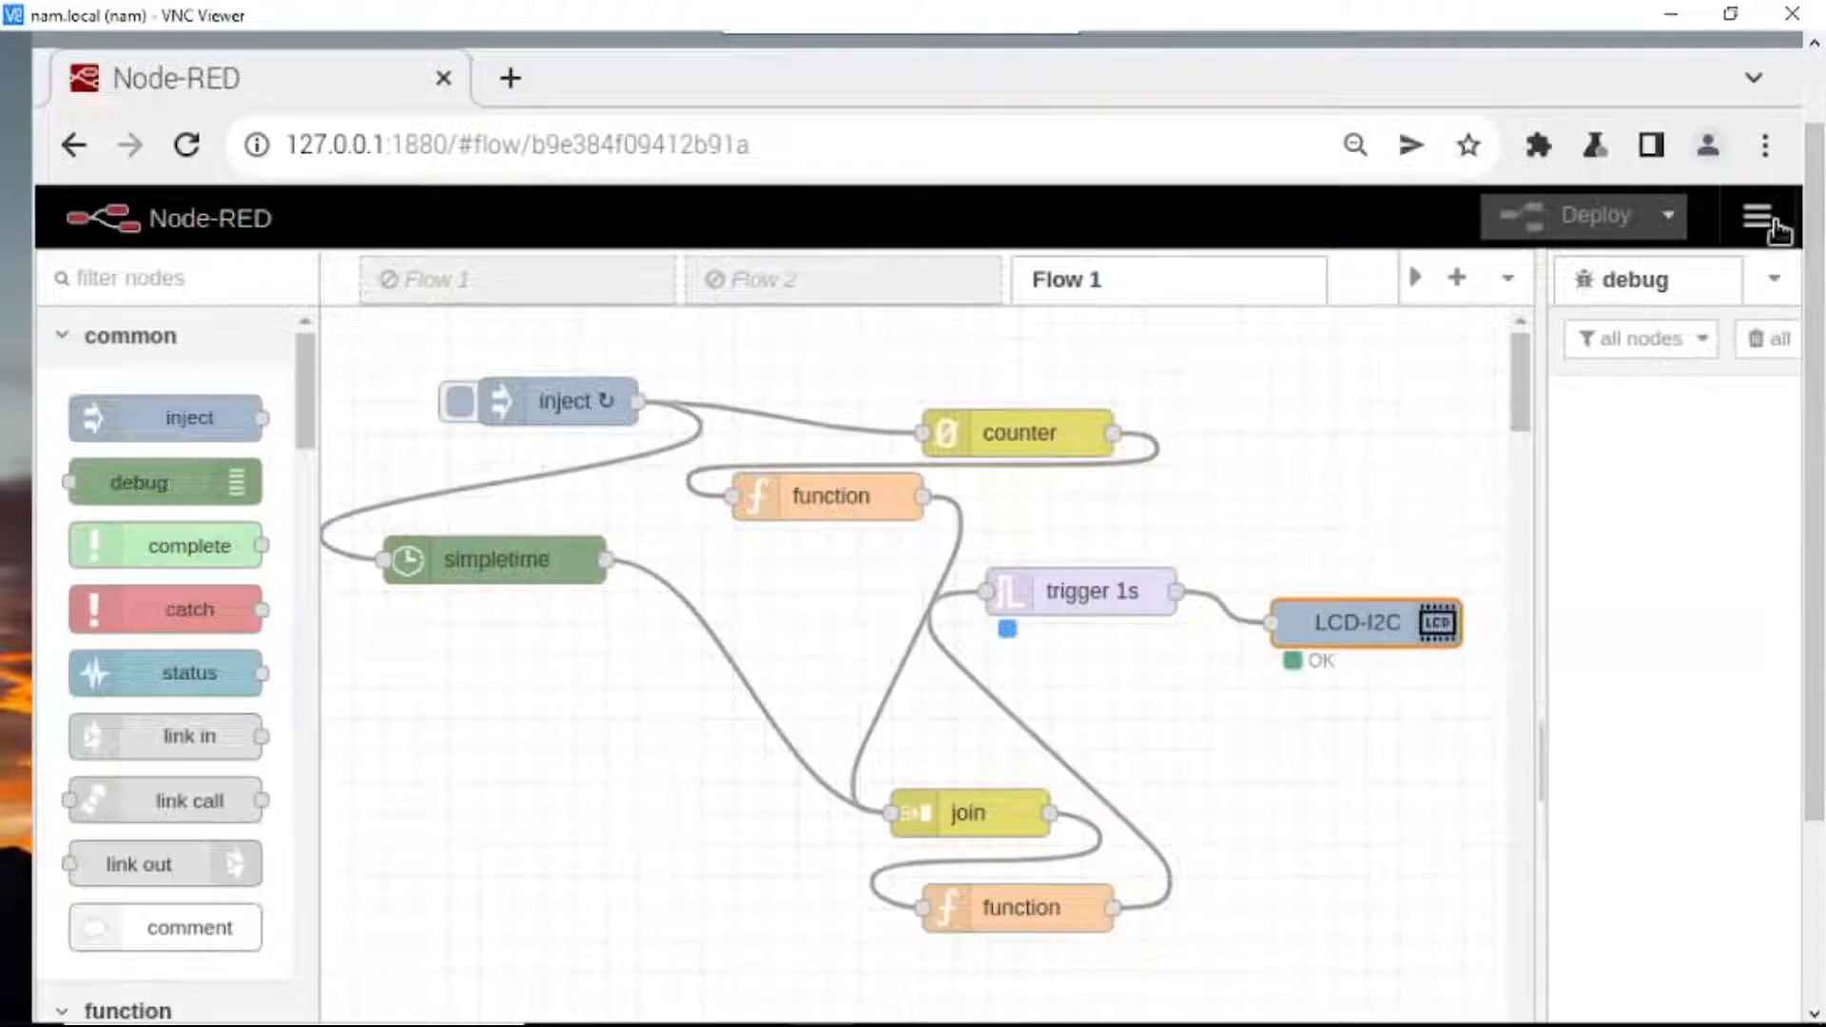
{"action": "left_click", "coordinate": [1755, 215]}
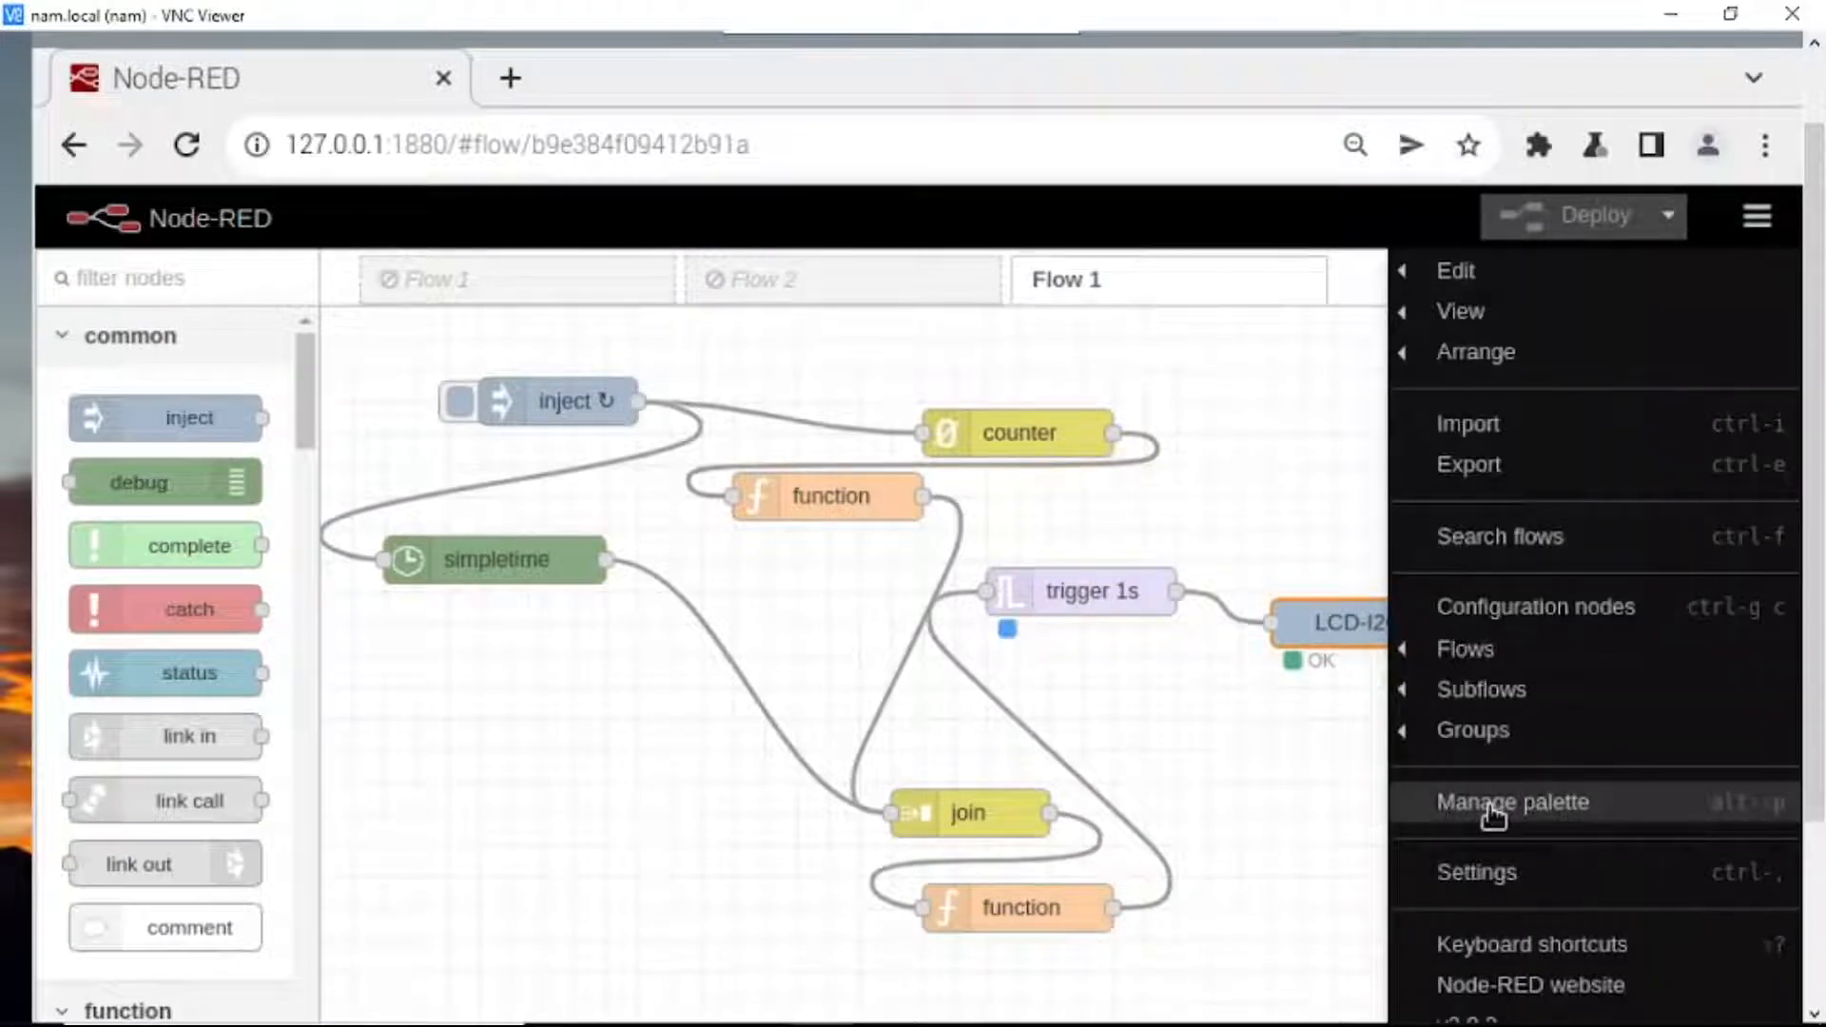
- In Manage palette, search node-red-contrib-pcf8574-lcd, confirm it is installed, and close back to the flow
{"action": "left_click", "coordinate": [1476, 871]}
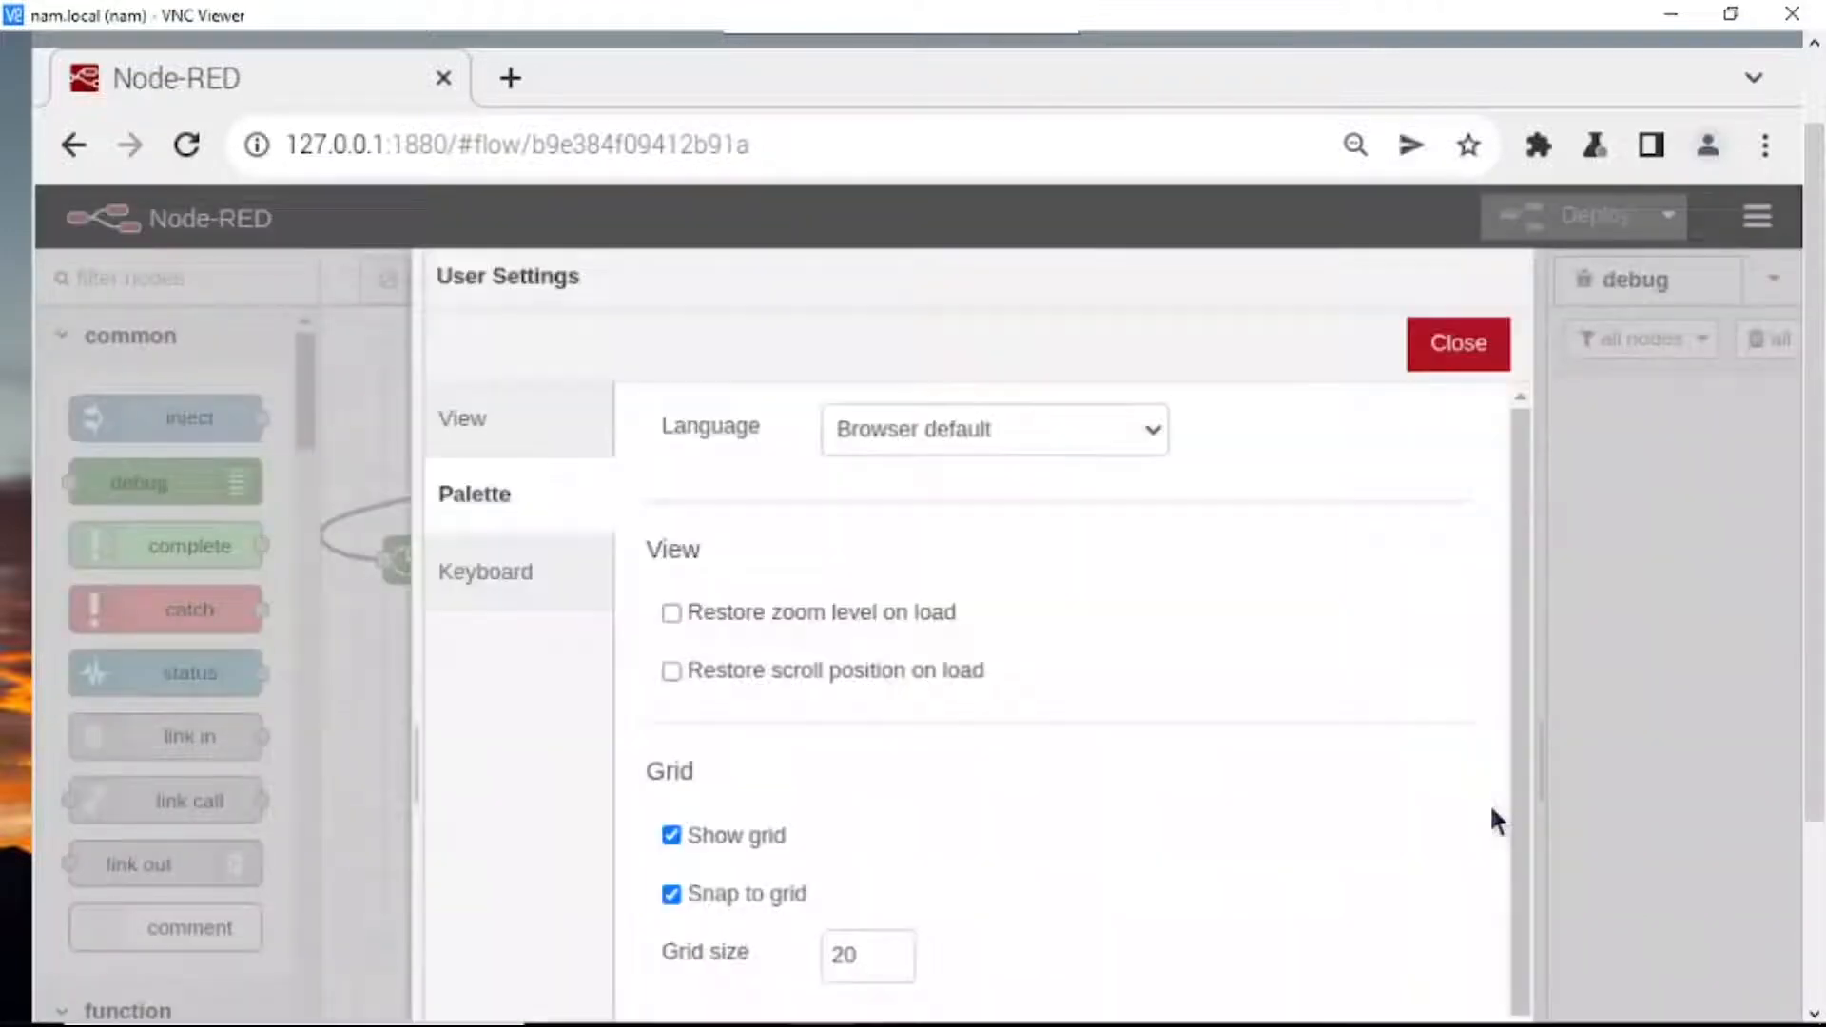
{"action": "left_click", "coordinate": [474, 494]}
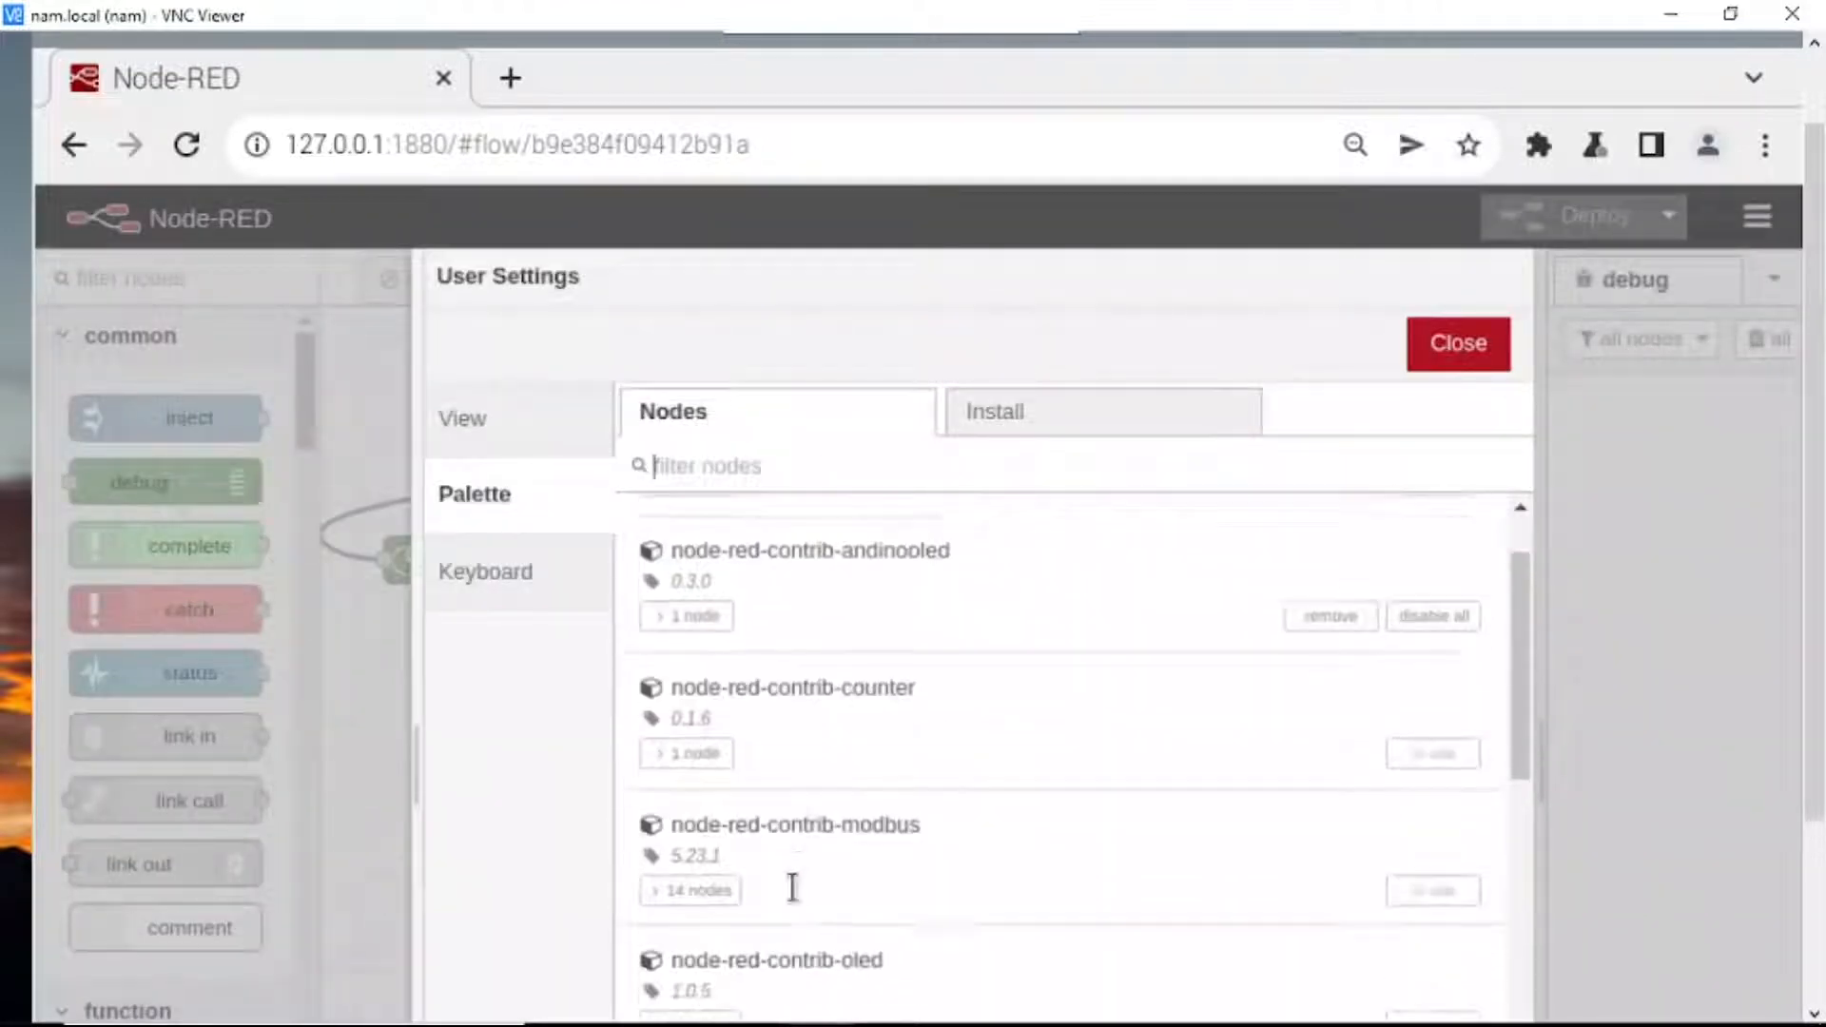
{"action": "scroll", "scroll_direction": "down", "scroll_amount": 3}
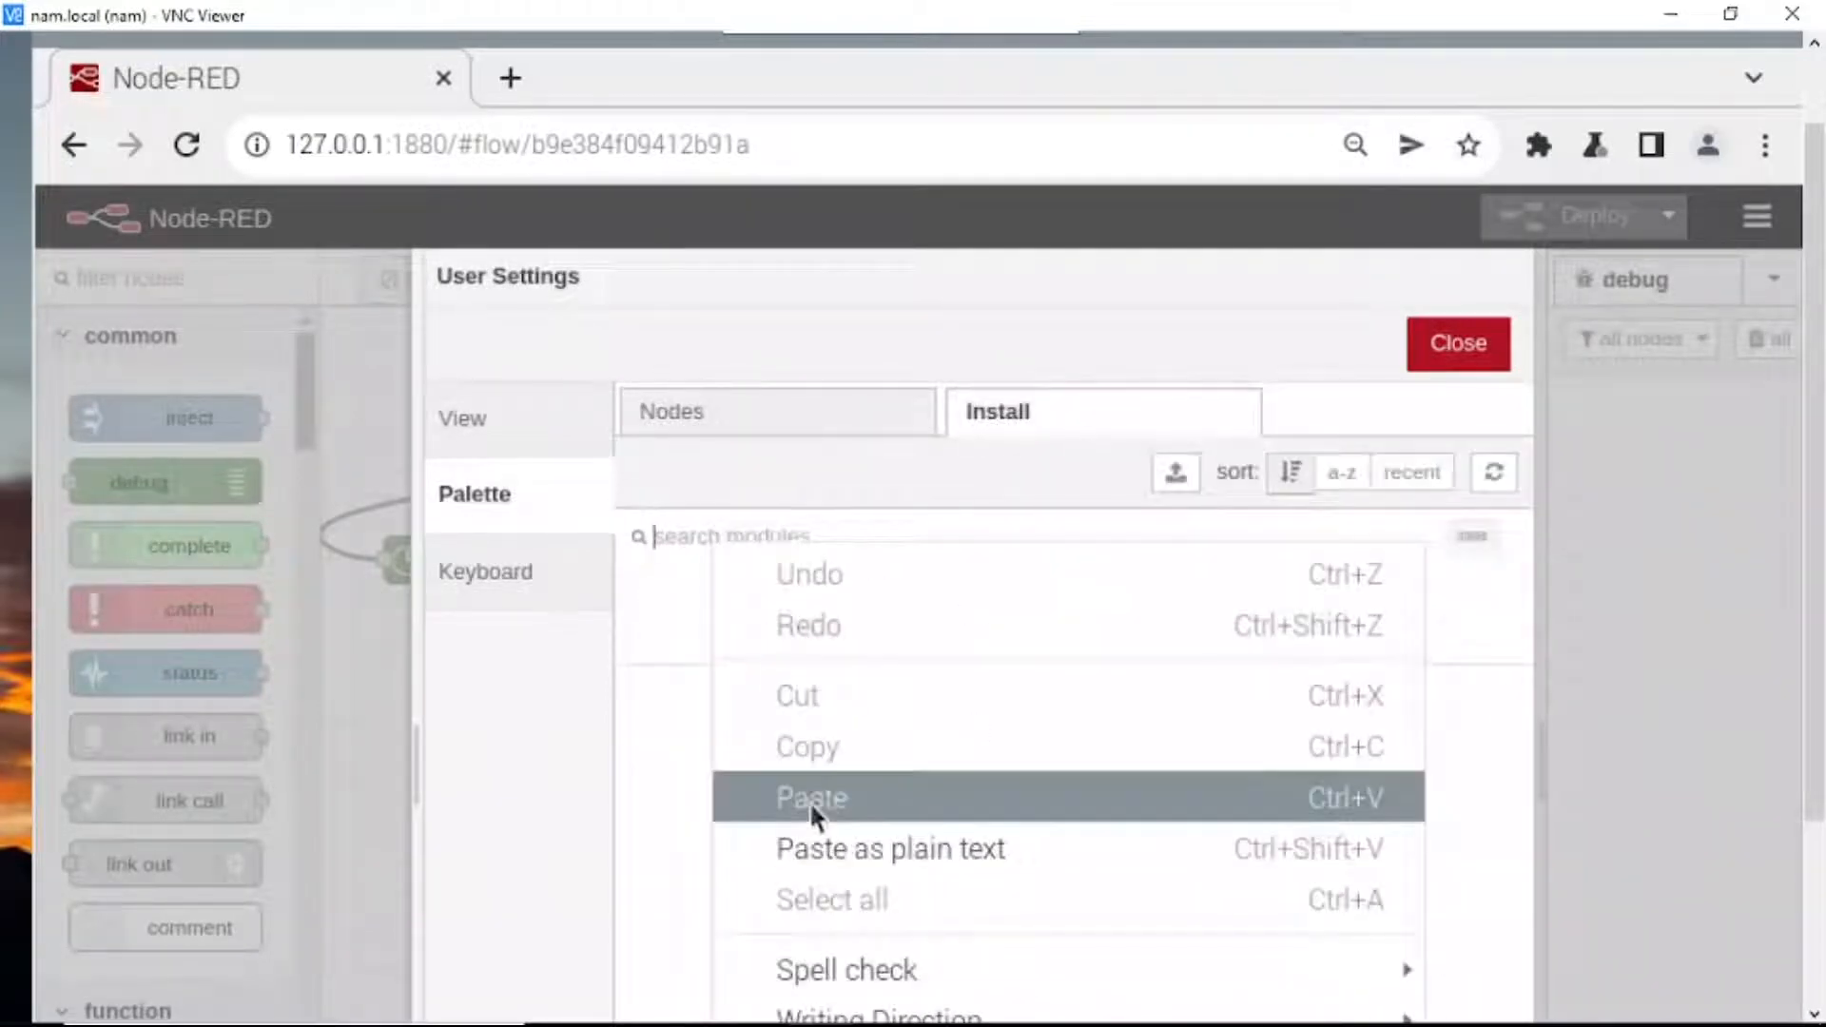
{"action": "left_click", "coordinate": [810, 797]}
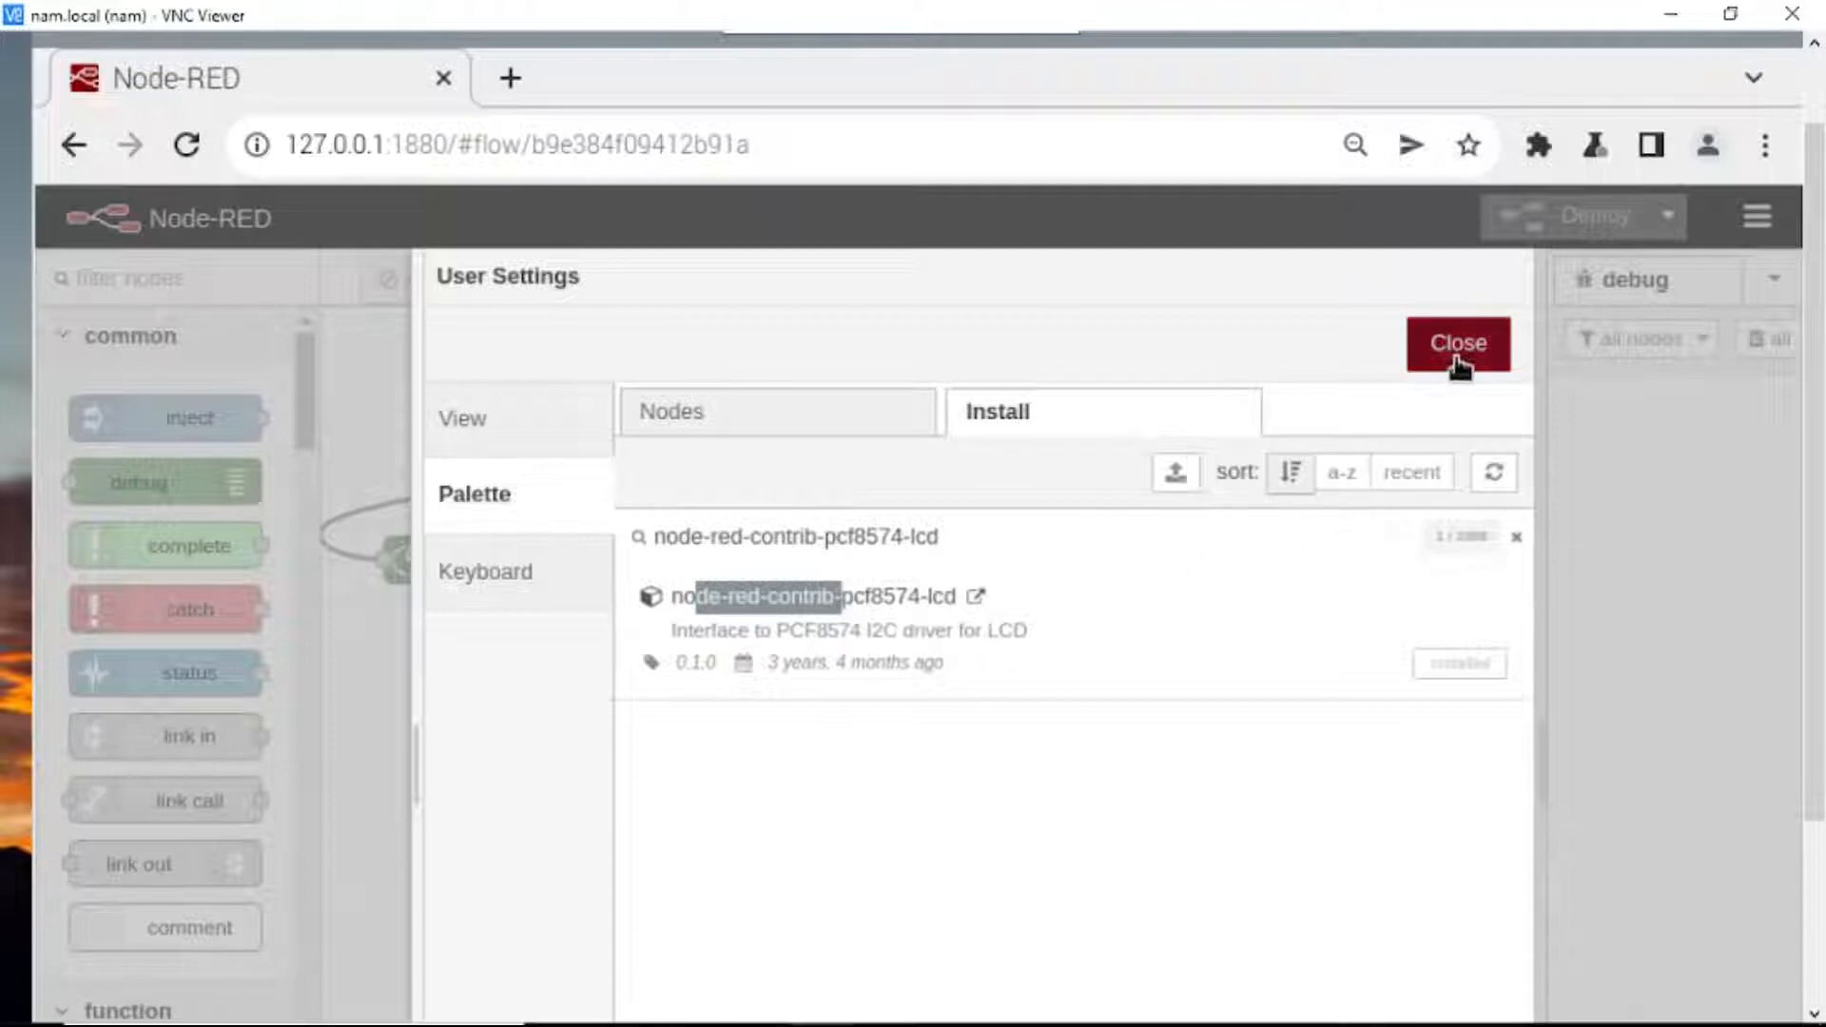
{"action": "left_click", "coordinate": [1457, 342]}
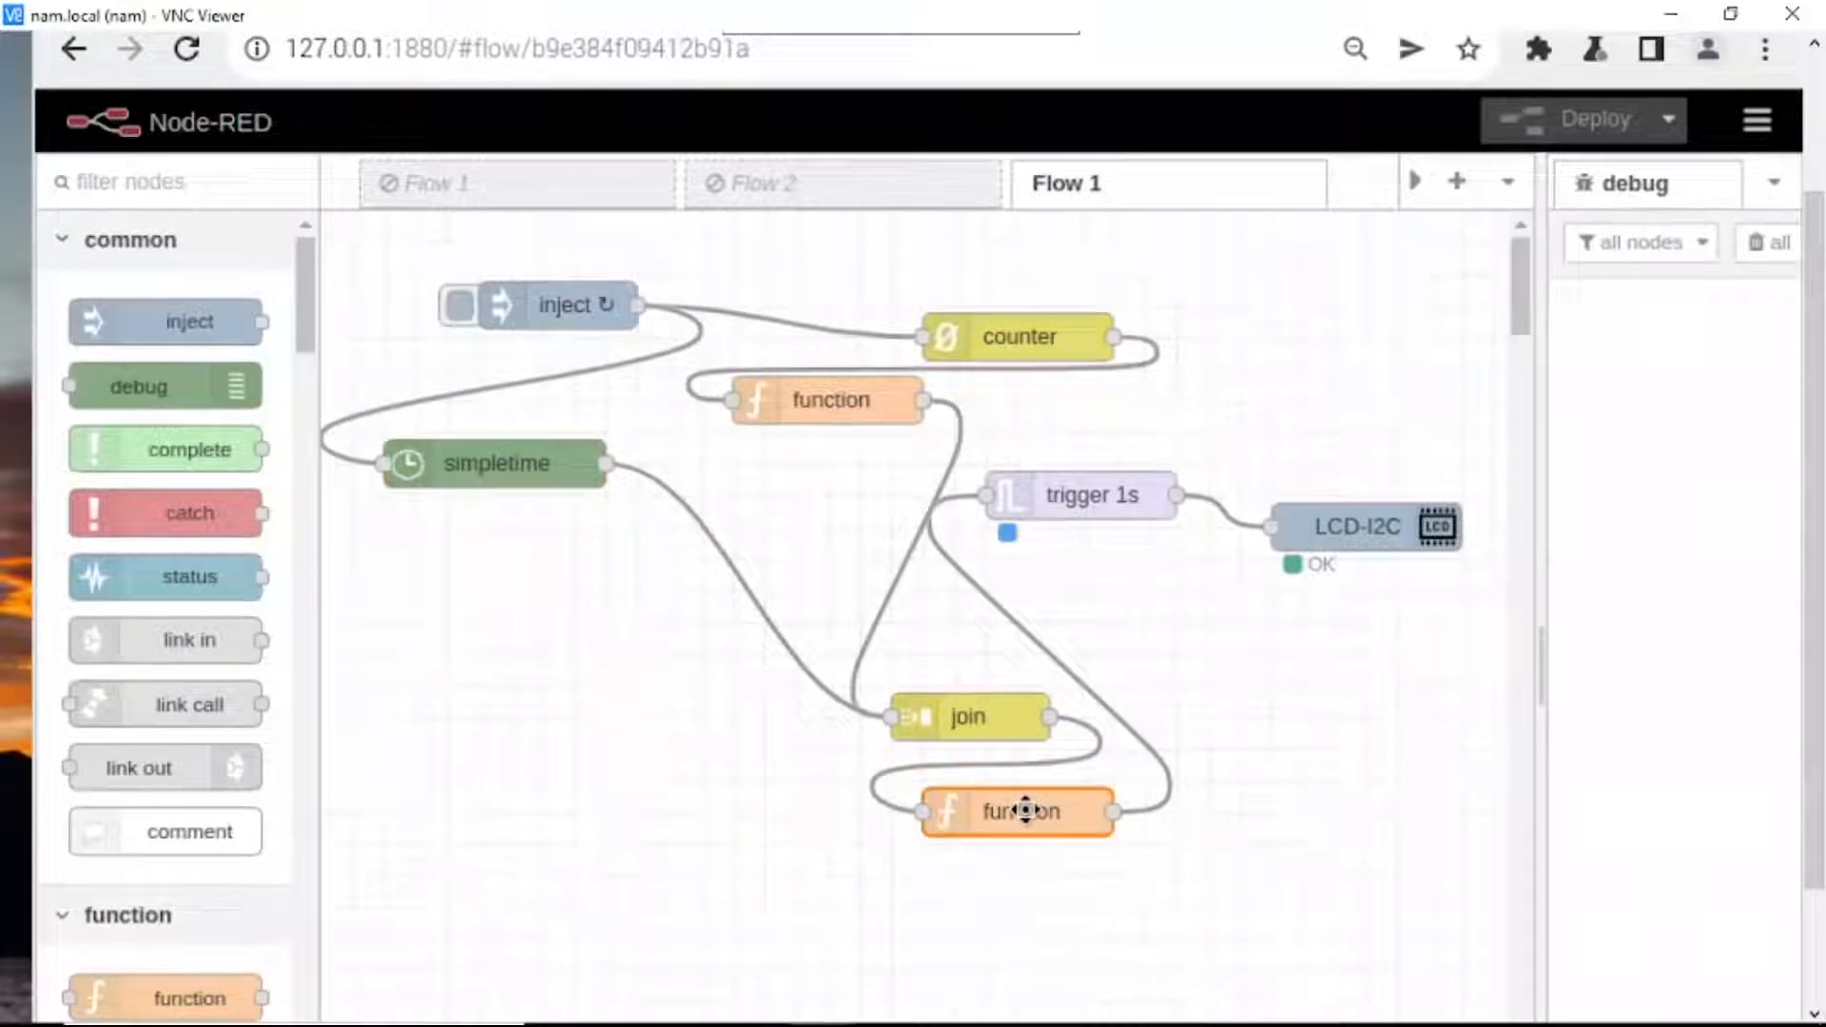
- Show the lower function node's On Message code that builds the four-line LCD payload
{"action": "double_click", "coordinate": [1016, 812]}
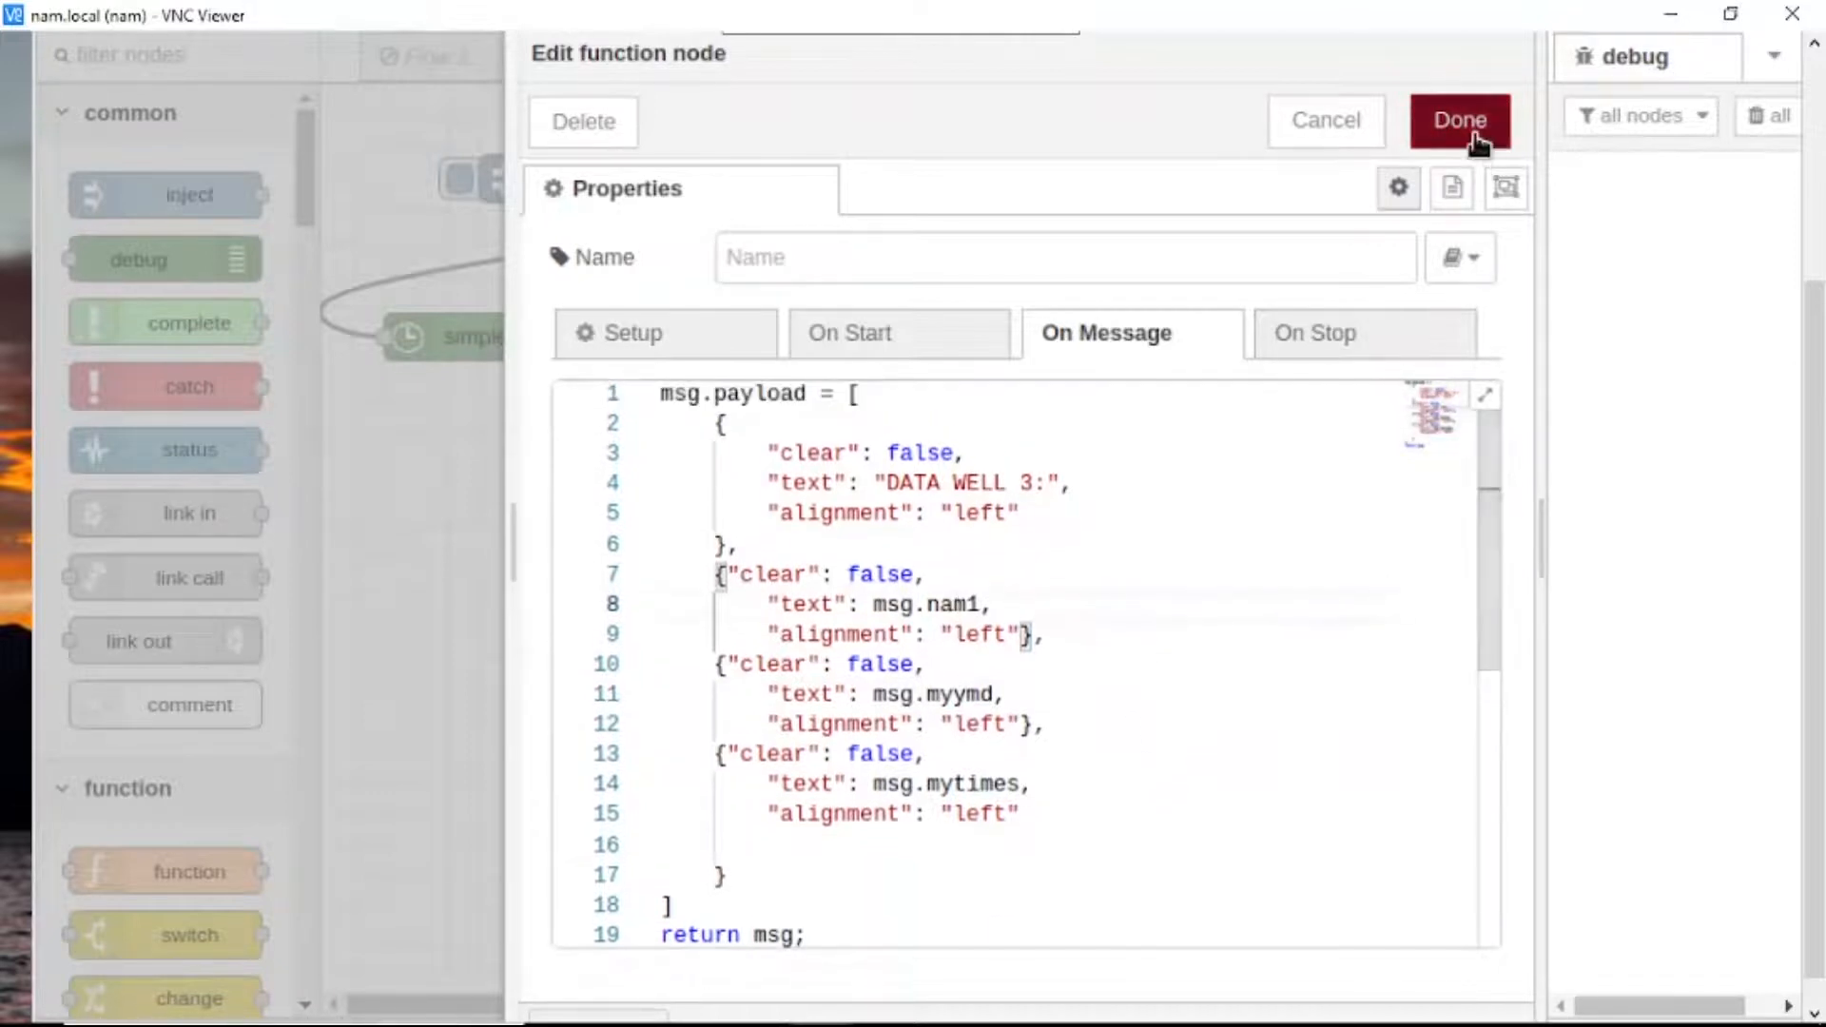
- Confirm Done on the function node editor to return to the LCD-I2C flow canvas
{"action": "left_click", "coordinate": [1459, 120]}
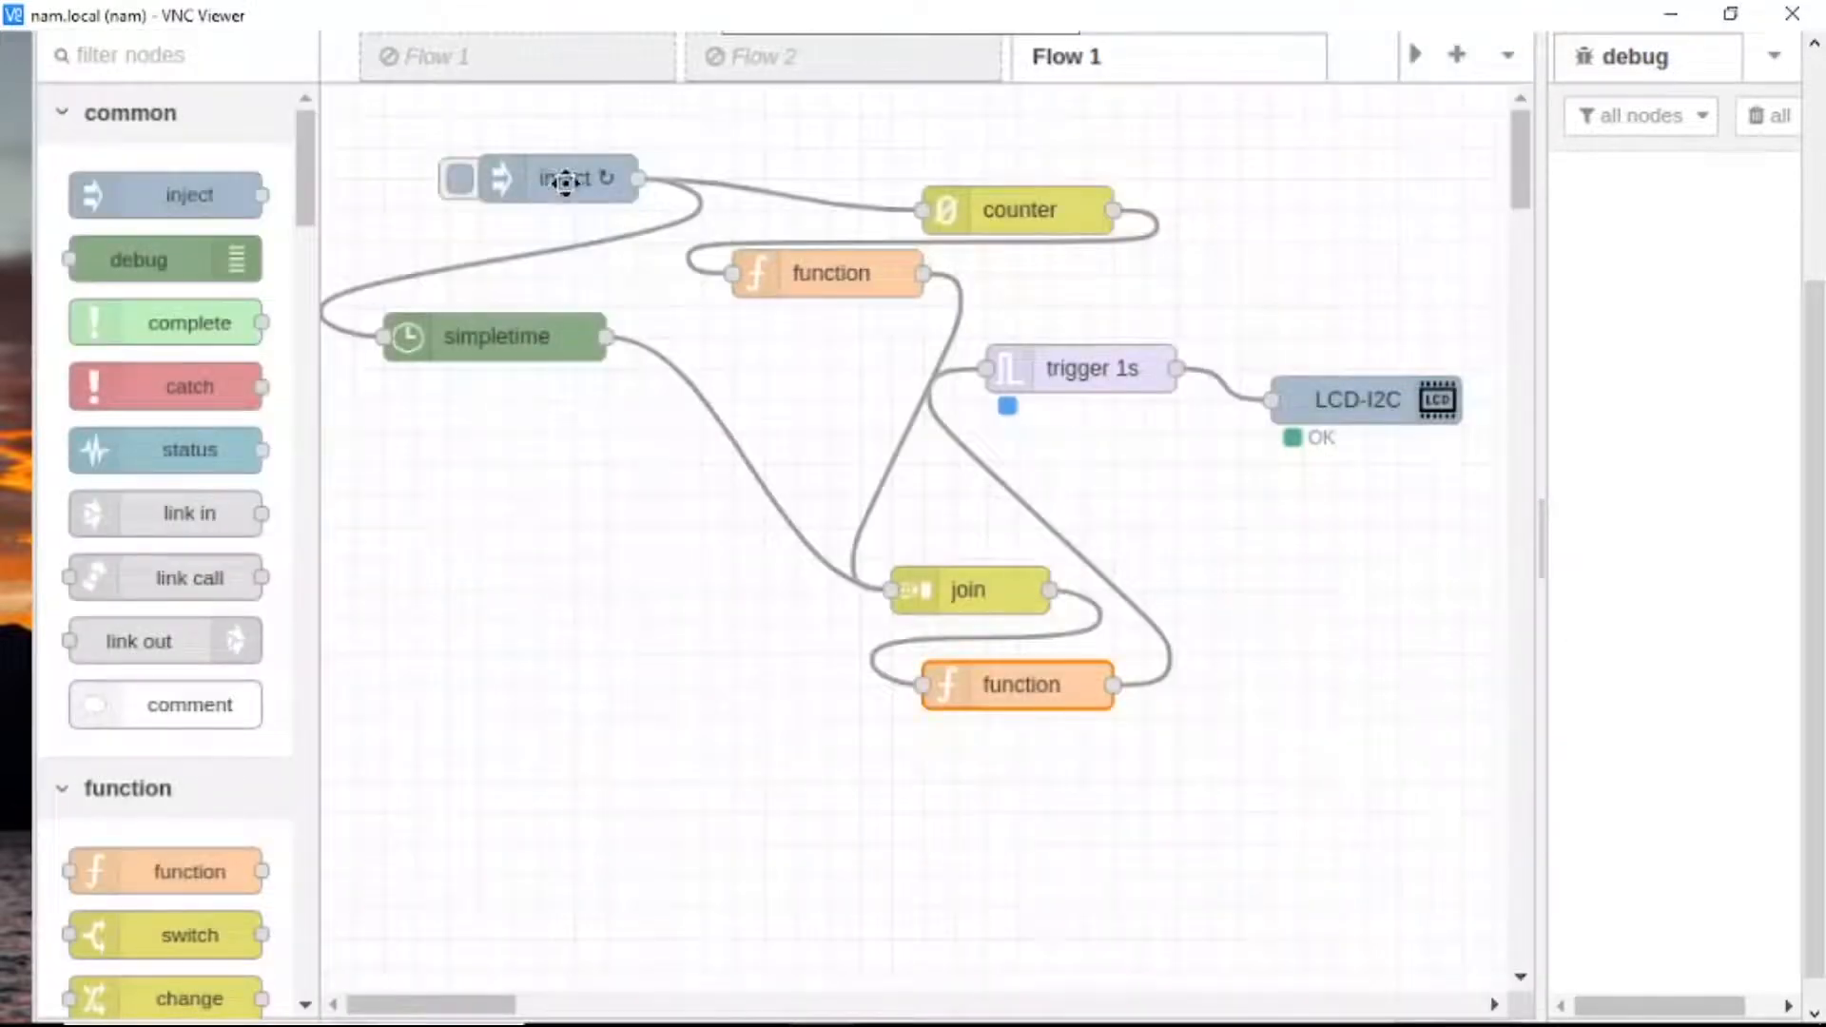
{"action": "mouse_move", "coordinate": [489, 320]}
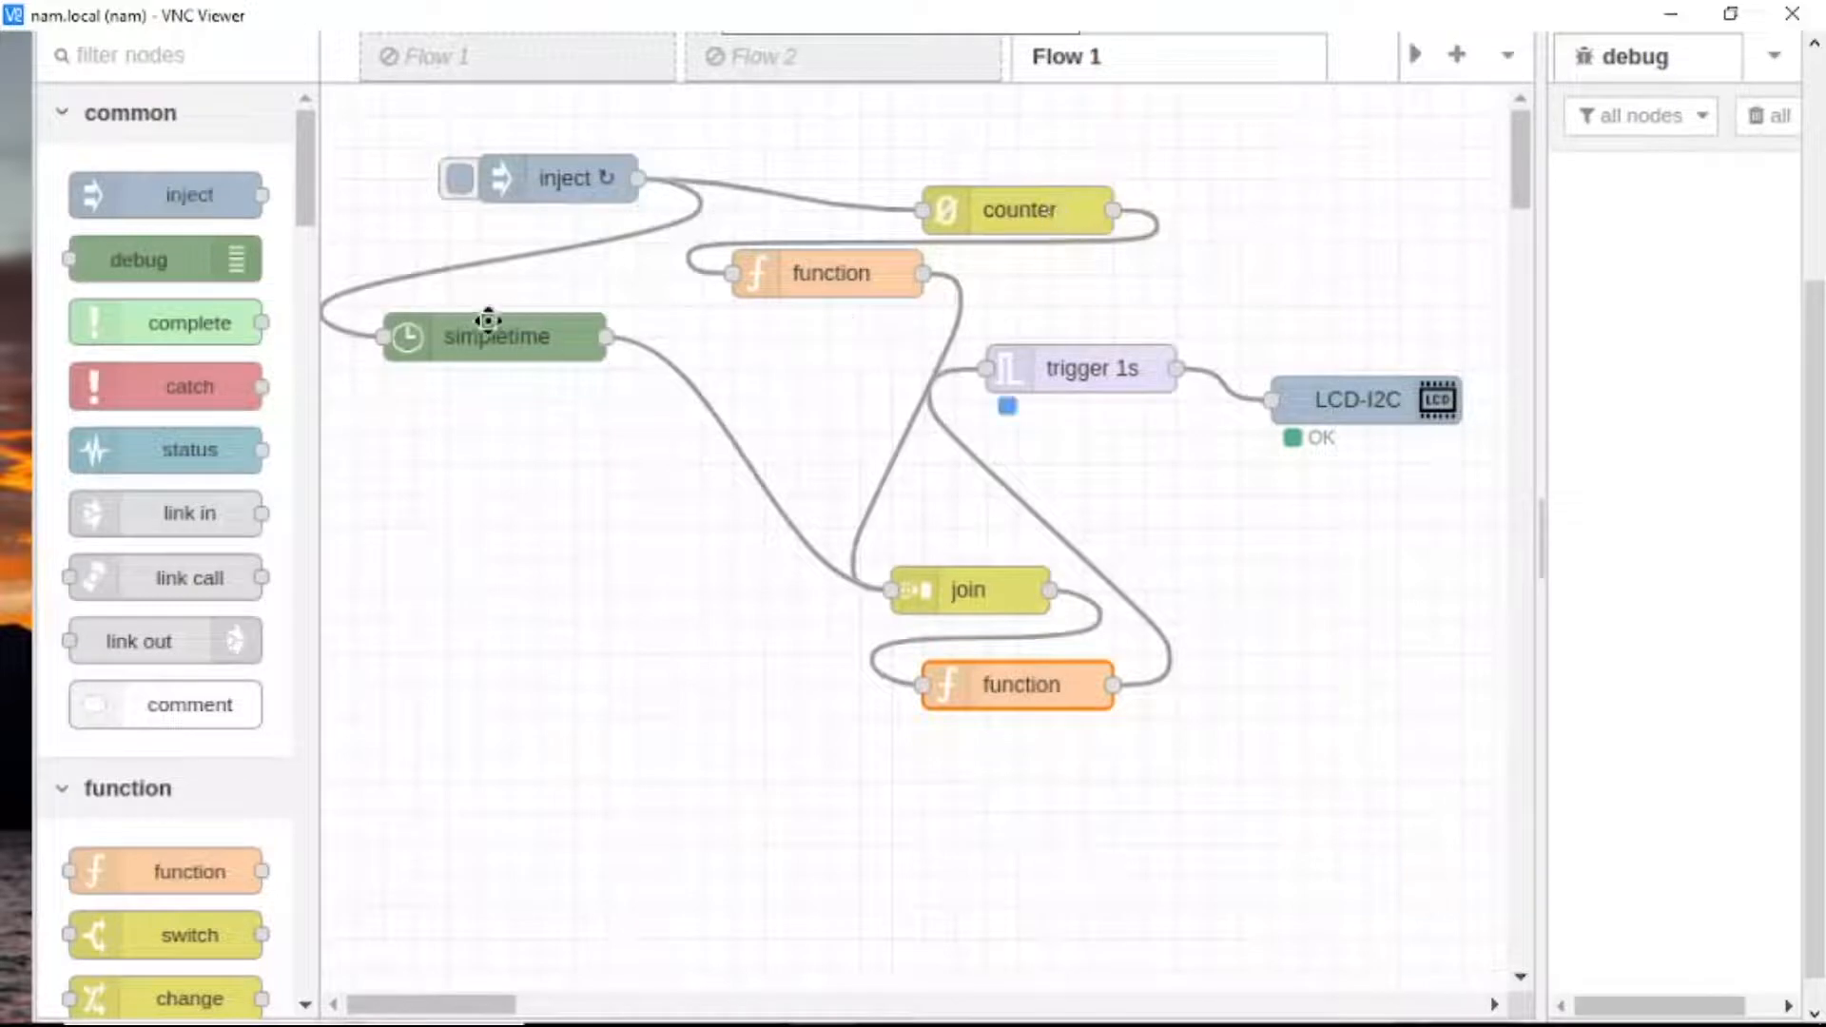
{"action": "mouse_move", "coordinate": [1109, 407]}
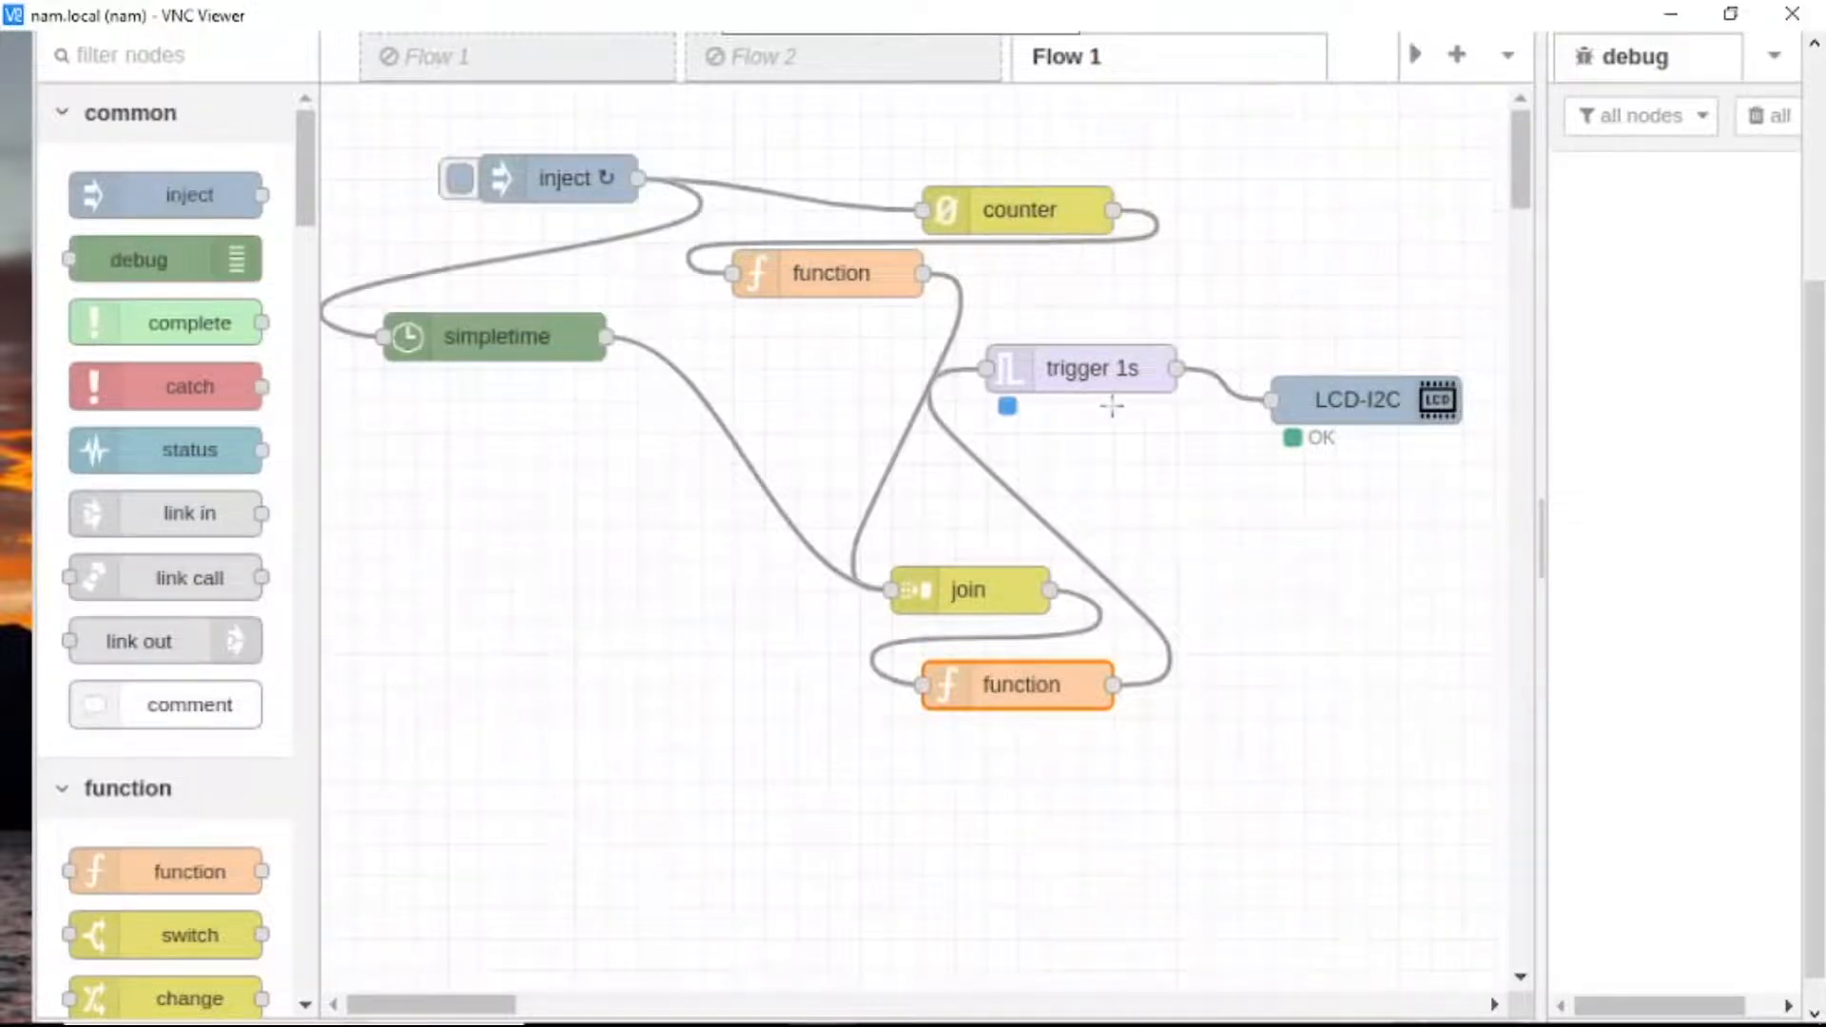
{"action": "mouse_move", "coordinate": [1044, 746]}
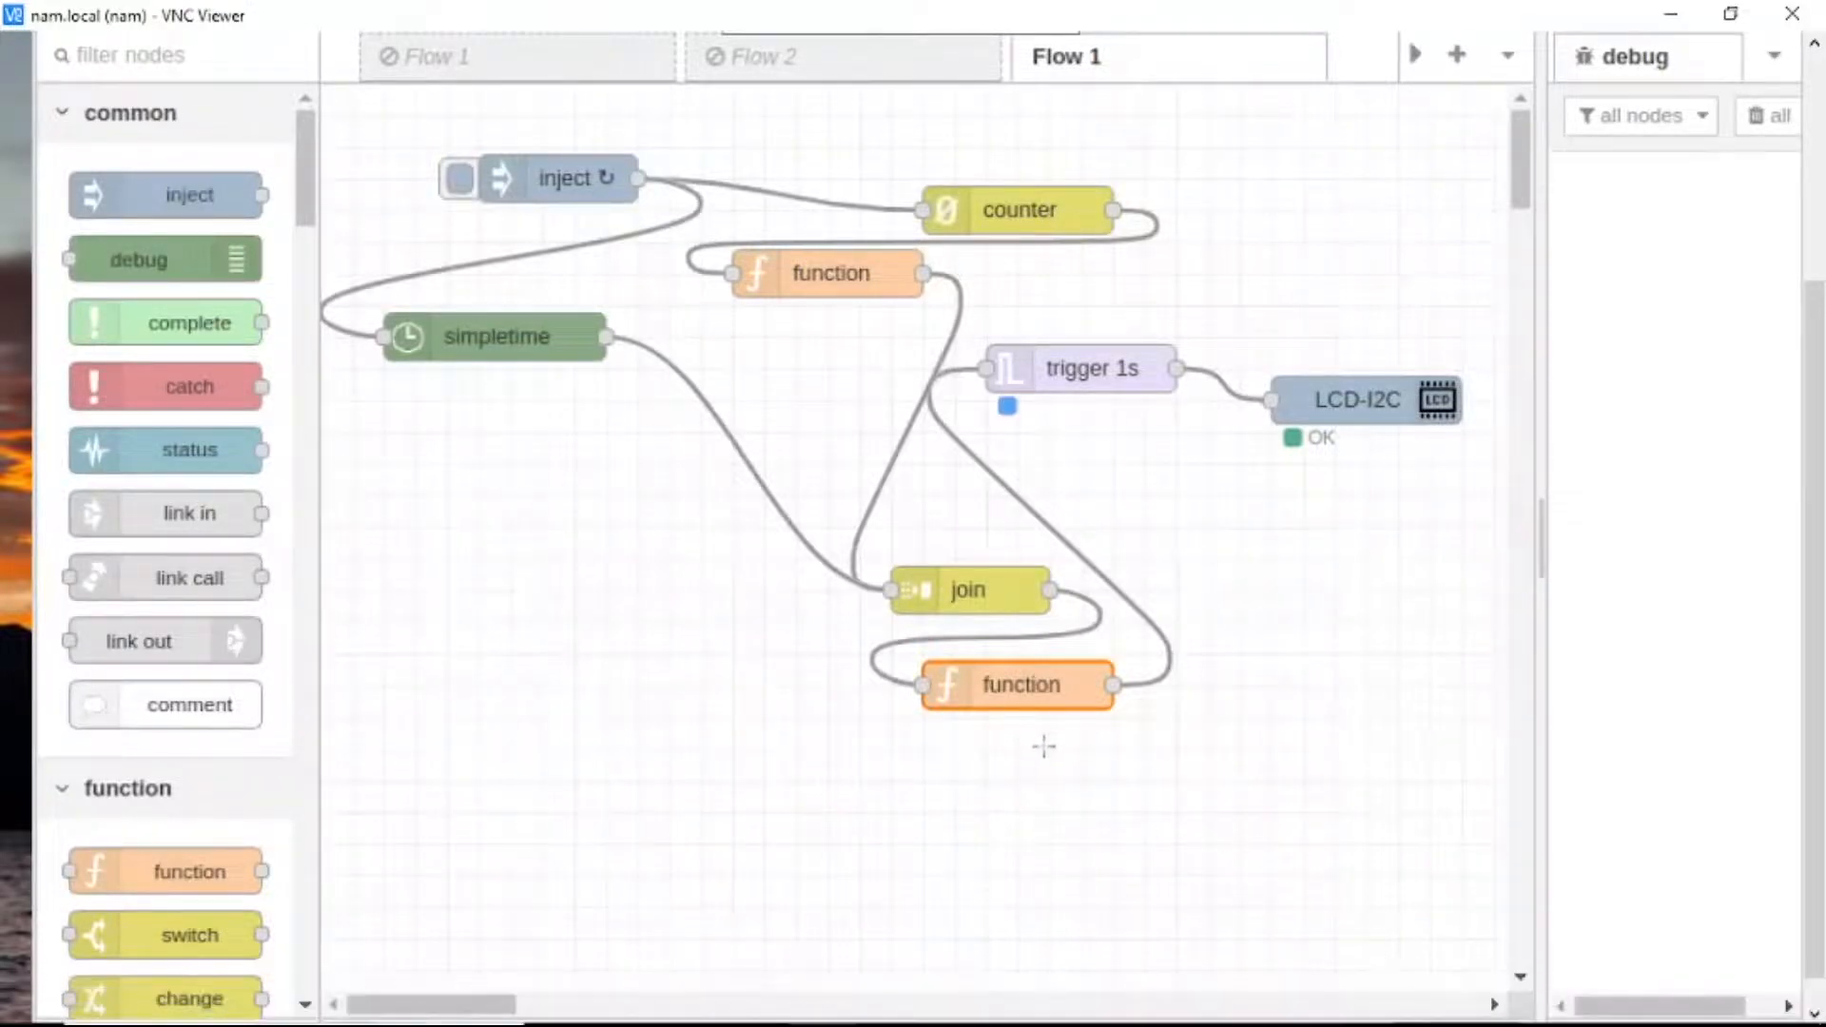